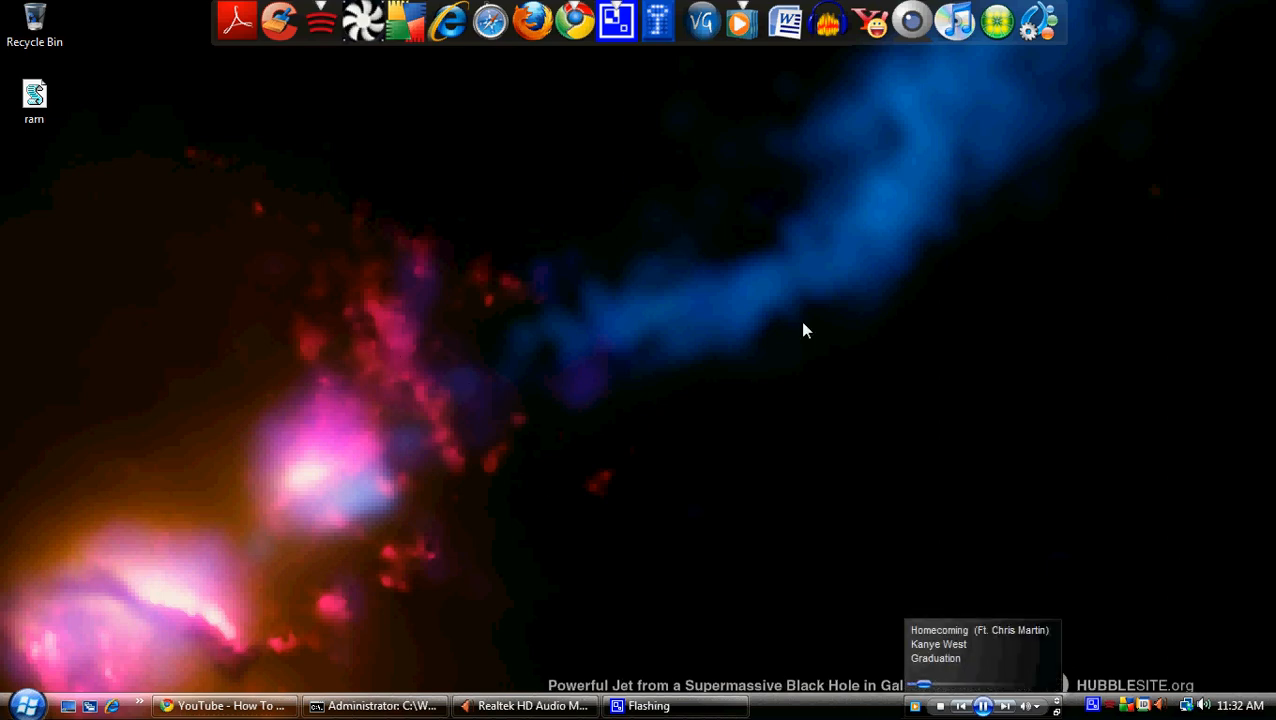
pyautogui.moveTo(260, 326)
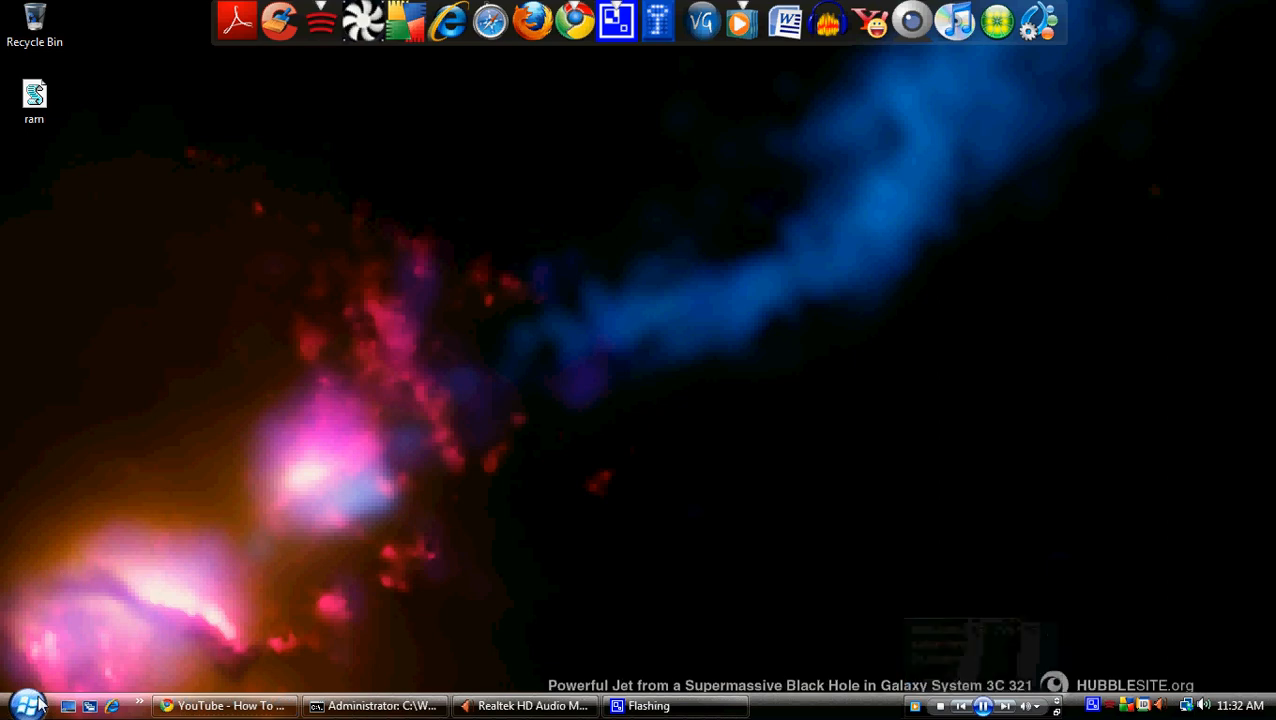
# Search the Start menu for 'cmd' so the cmd program appears under Programs.
pyautogui.click(28, 705)
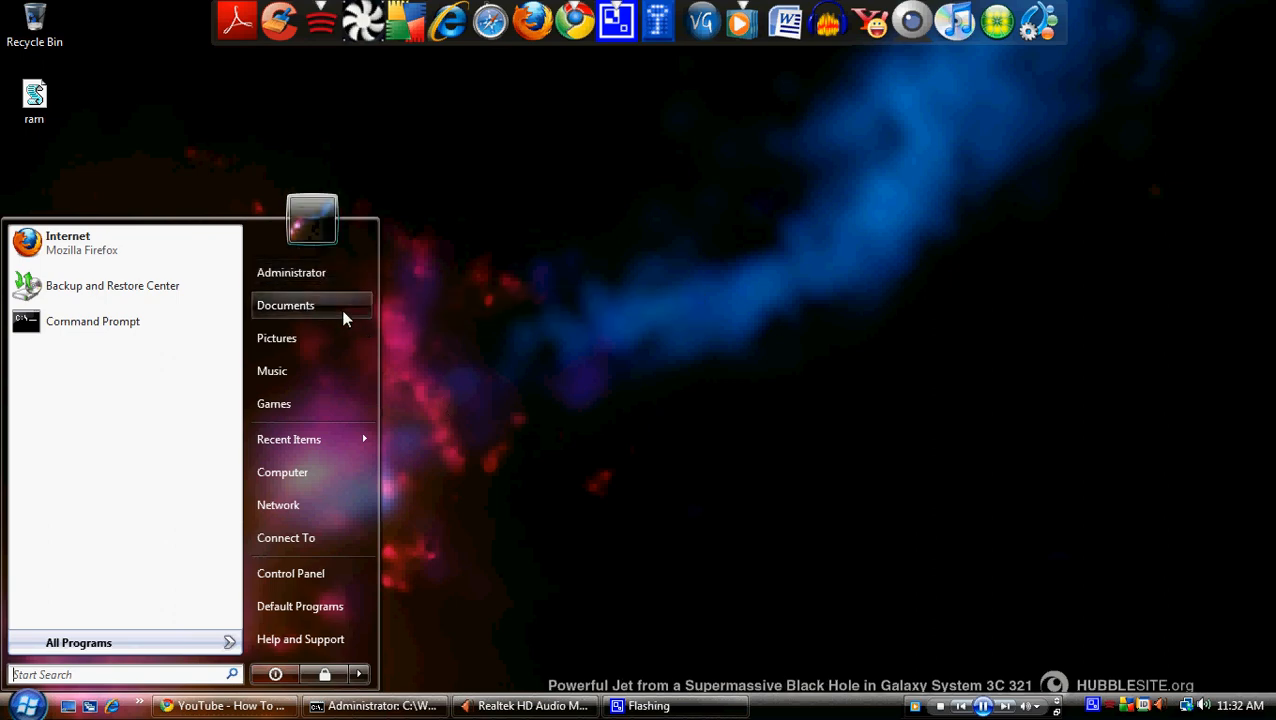
pyautogui.moveTo(378, 332)
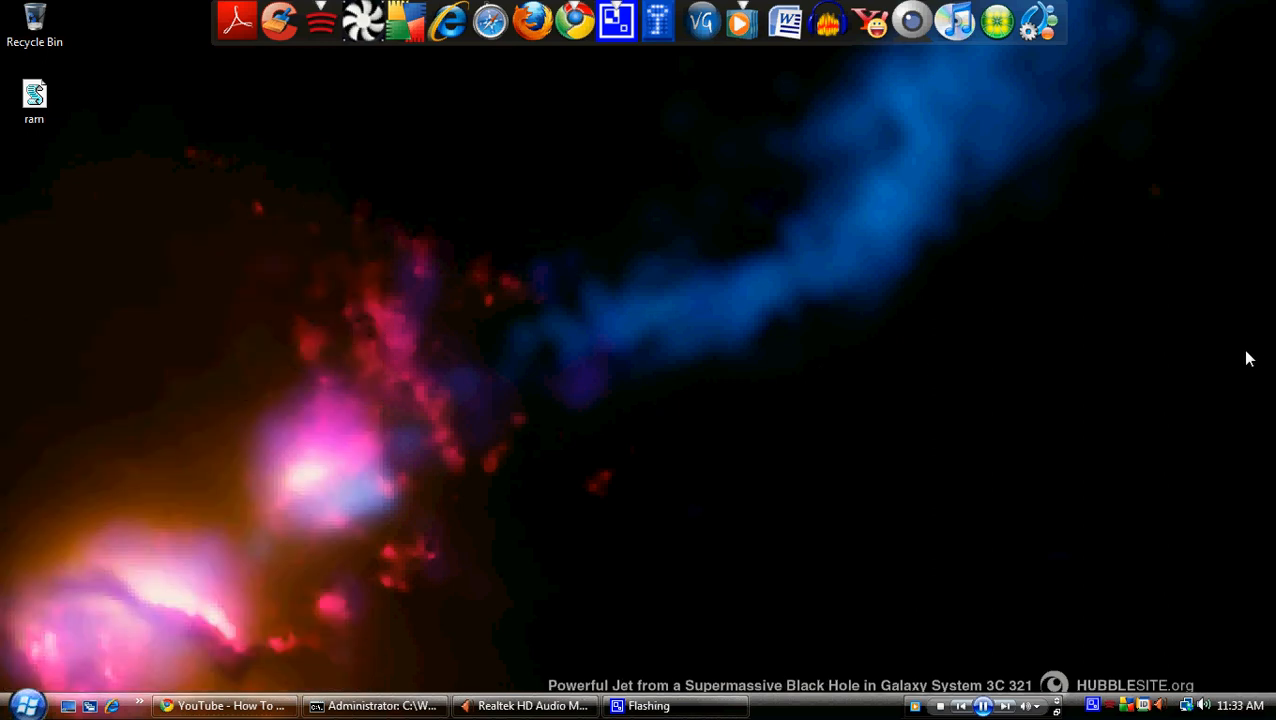
pyautogui.moveTo(1157, 350)
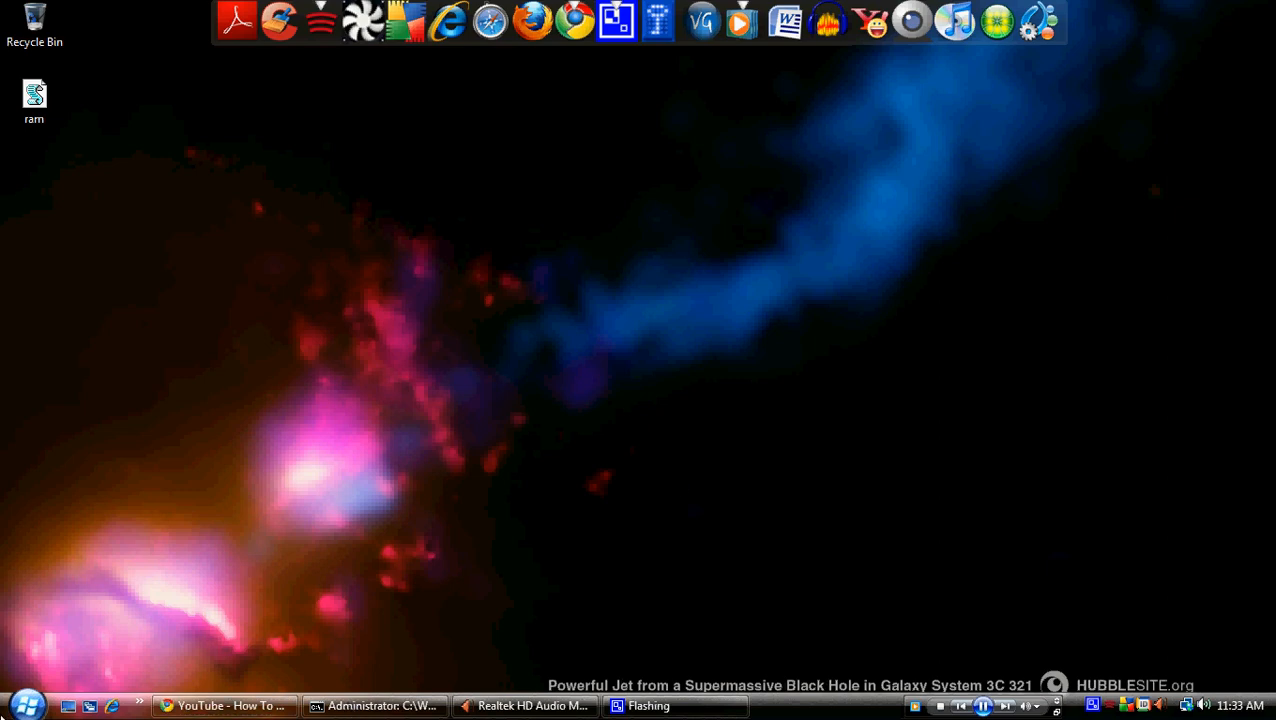
pyautogui.click(27, 705)
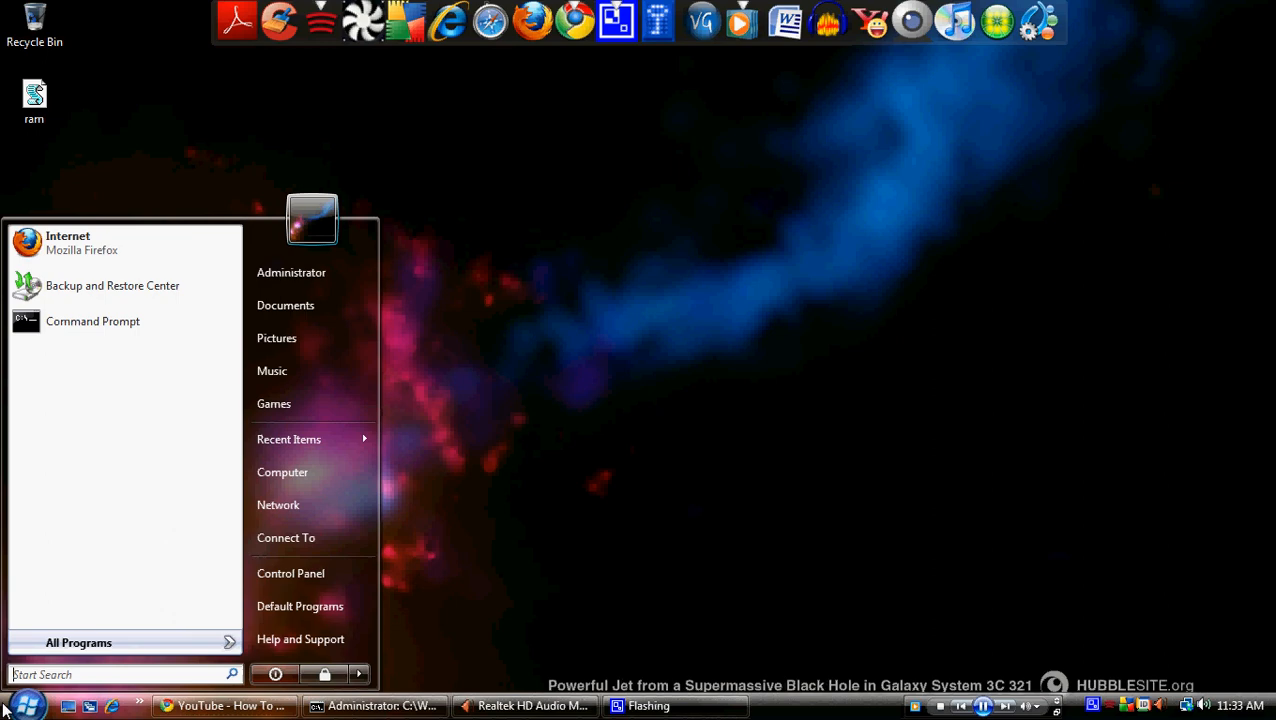
pyautogui.write('cmd')
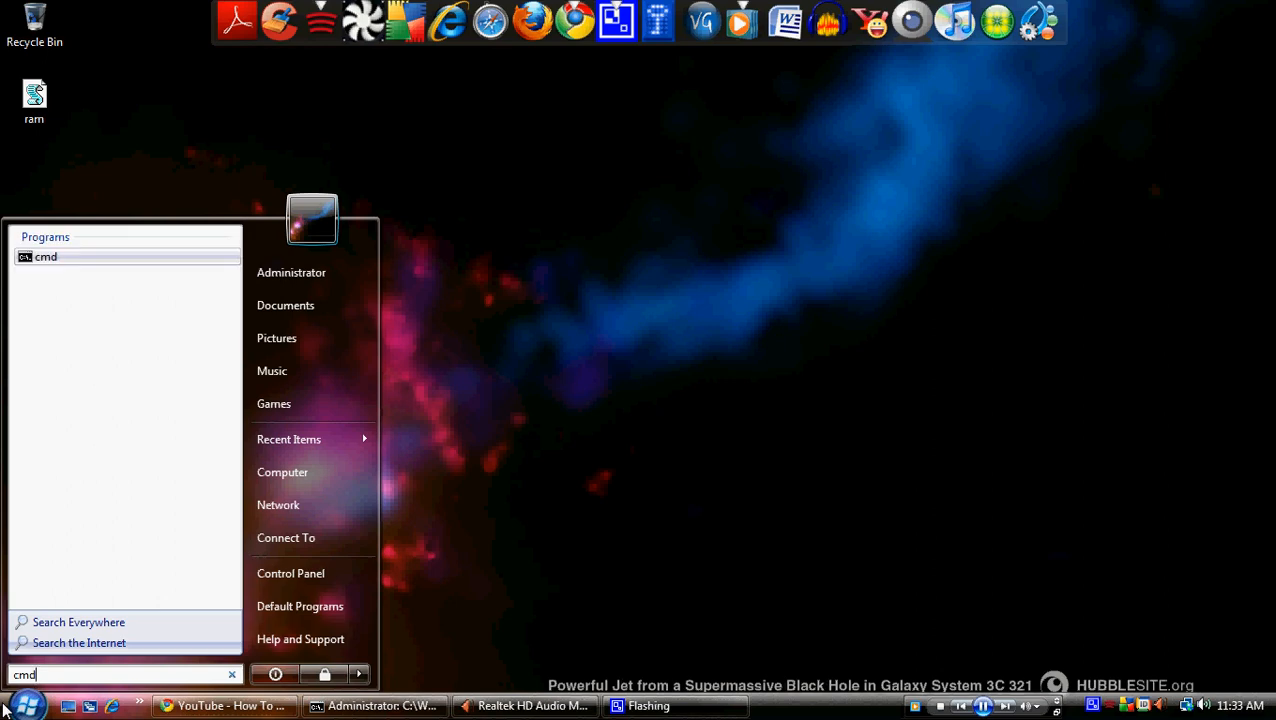
# Launch cmd, enter 'net users Administrator /active:yes', and close the extra command window.
pyautogui.click(45, 256)
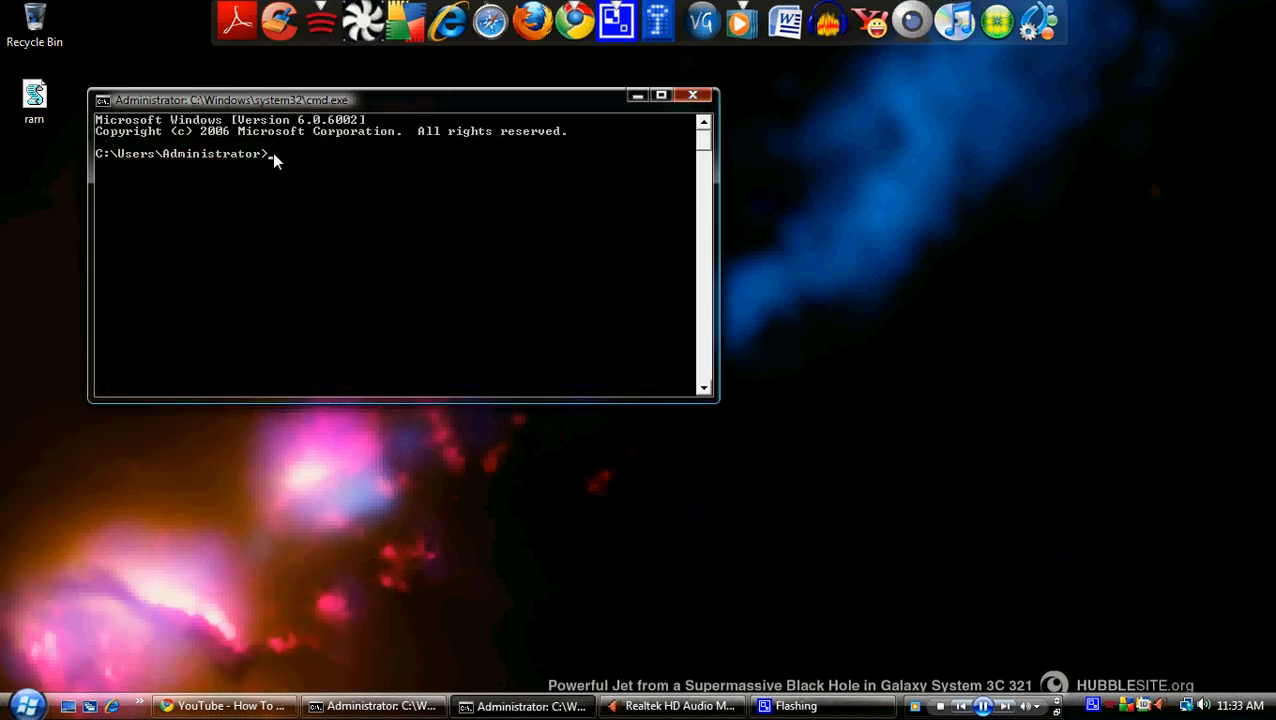
pyautogui.write('net users Administrator /active:yes')
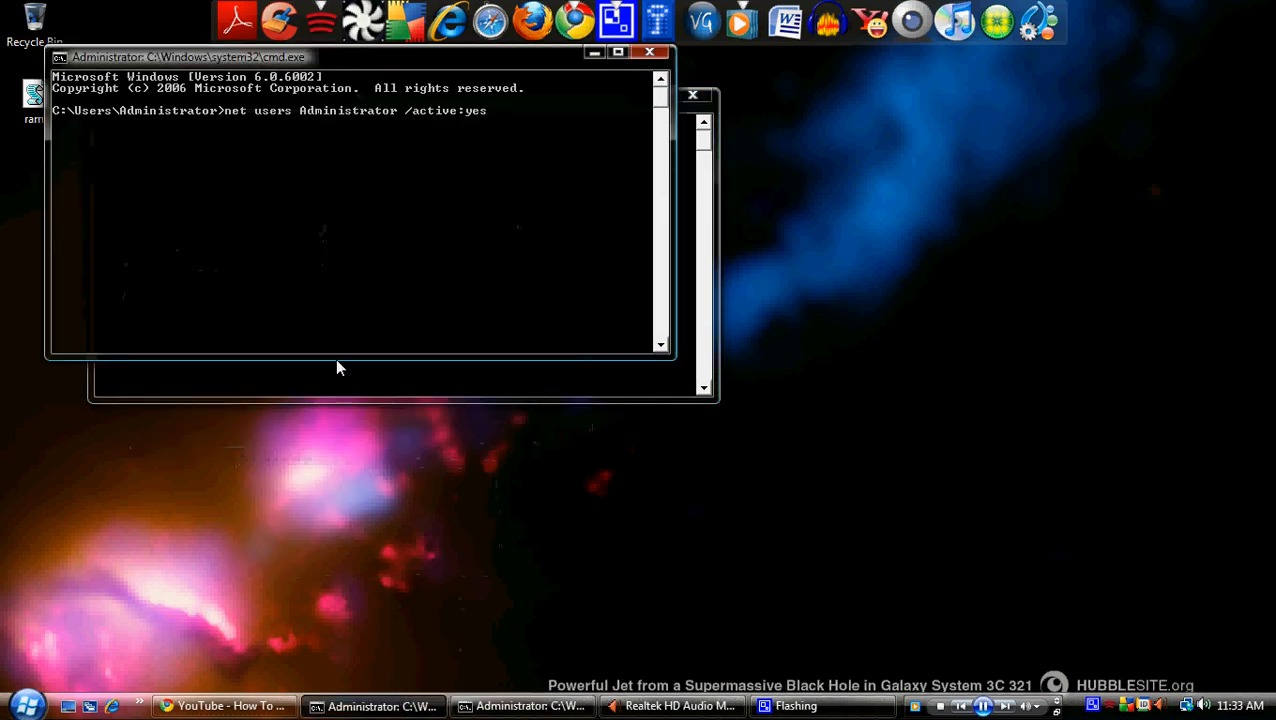
pyautogui.moveTo(288, 128)
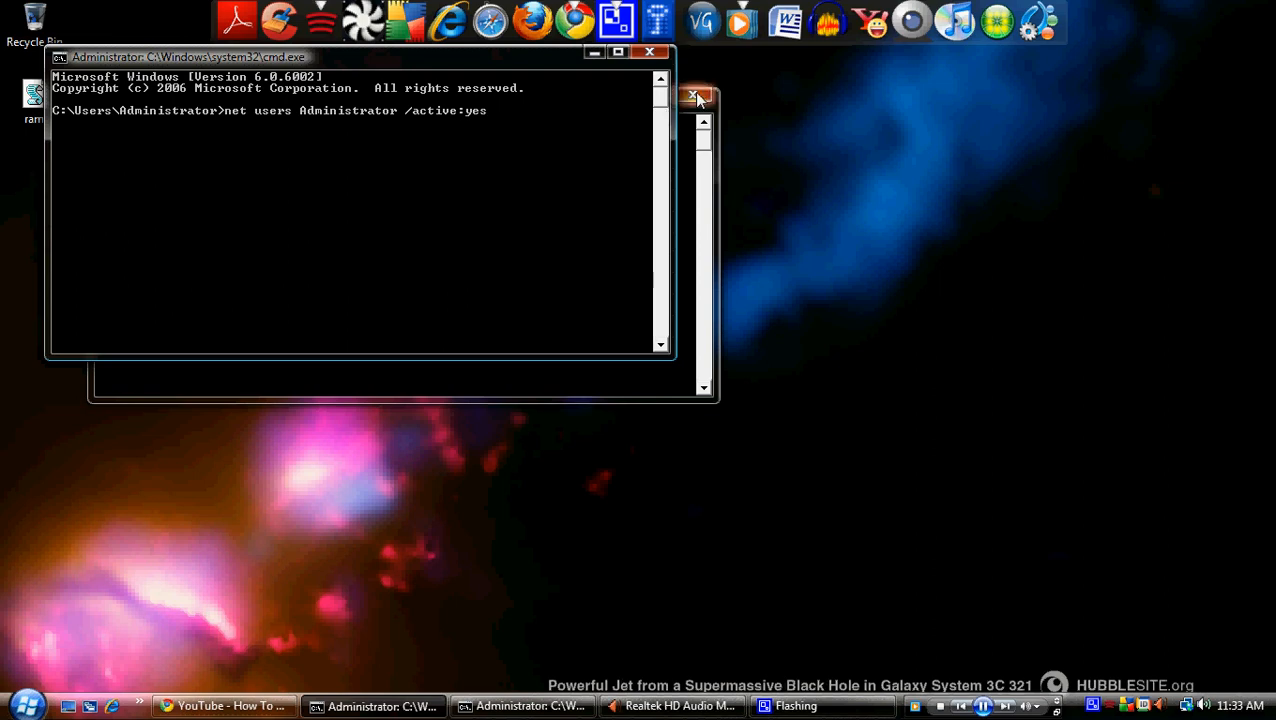
pyautogui.click(700, 96)
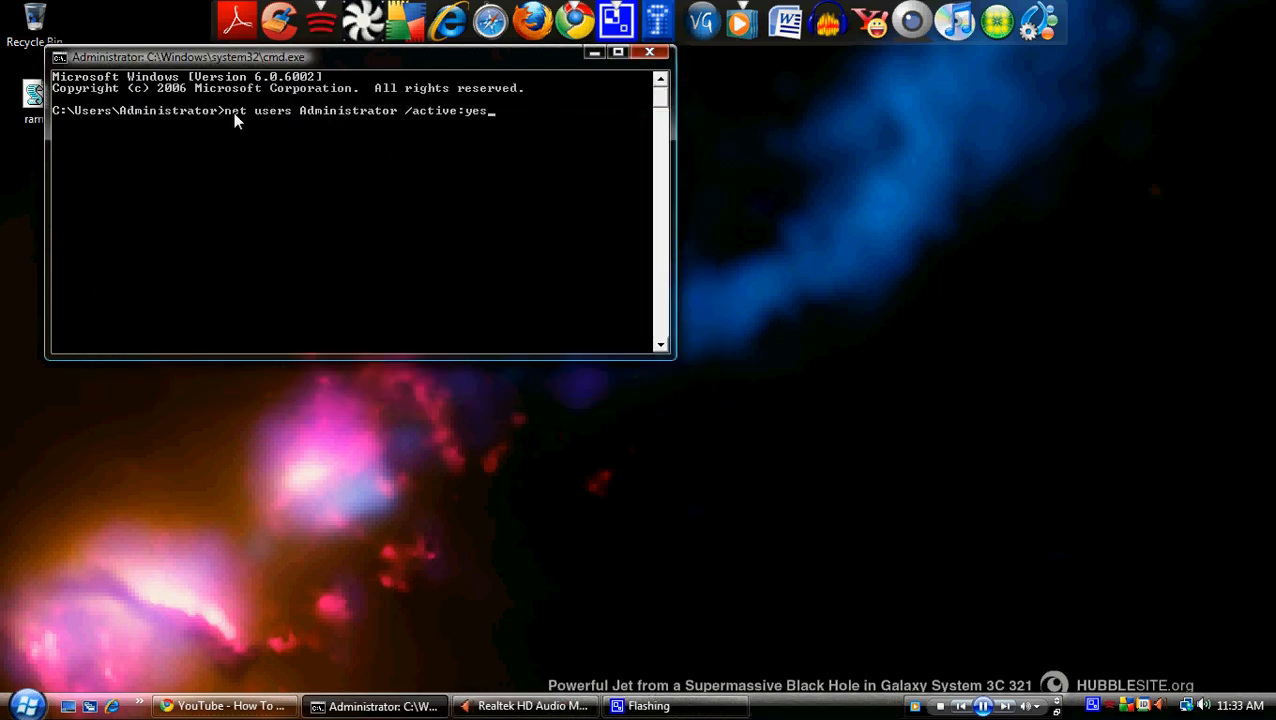
pyautogui.moveTo(250, 120)
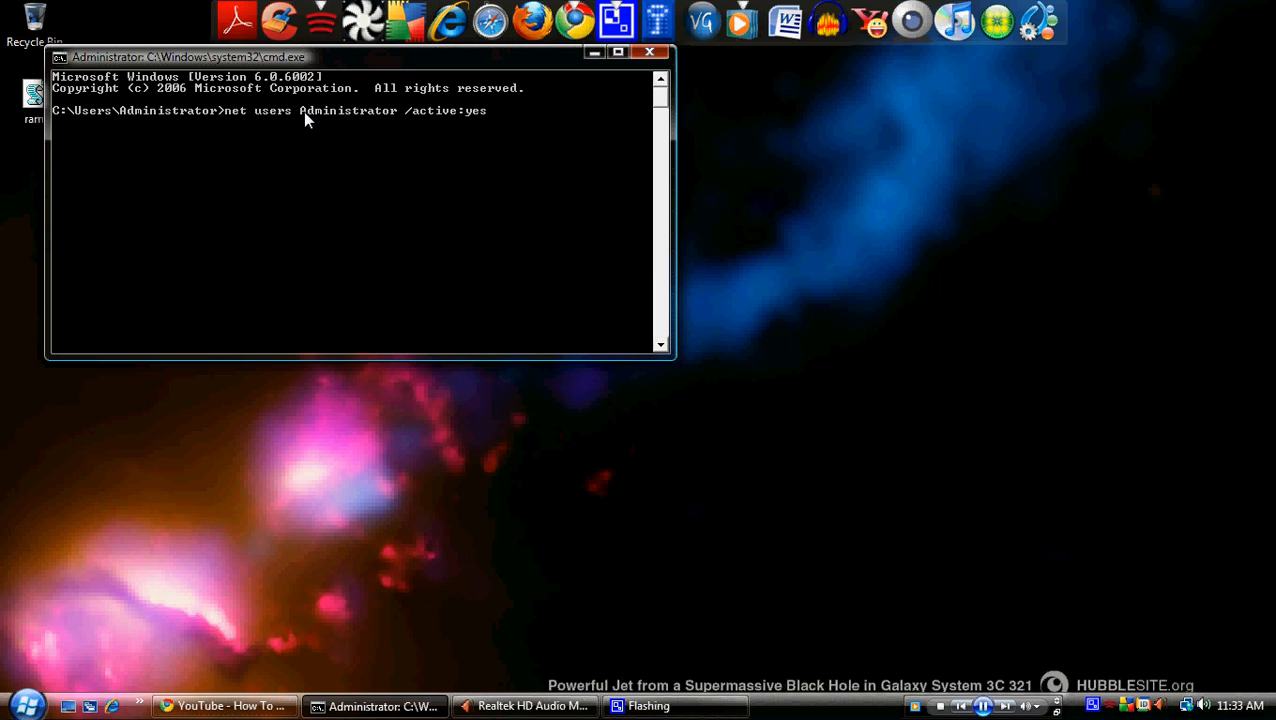
pyautogui.moveTo(397, 118)
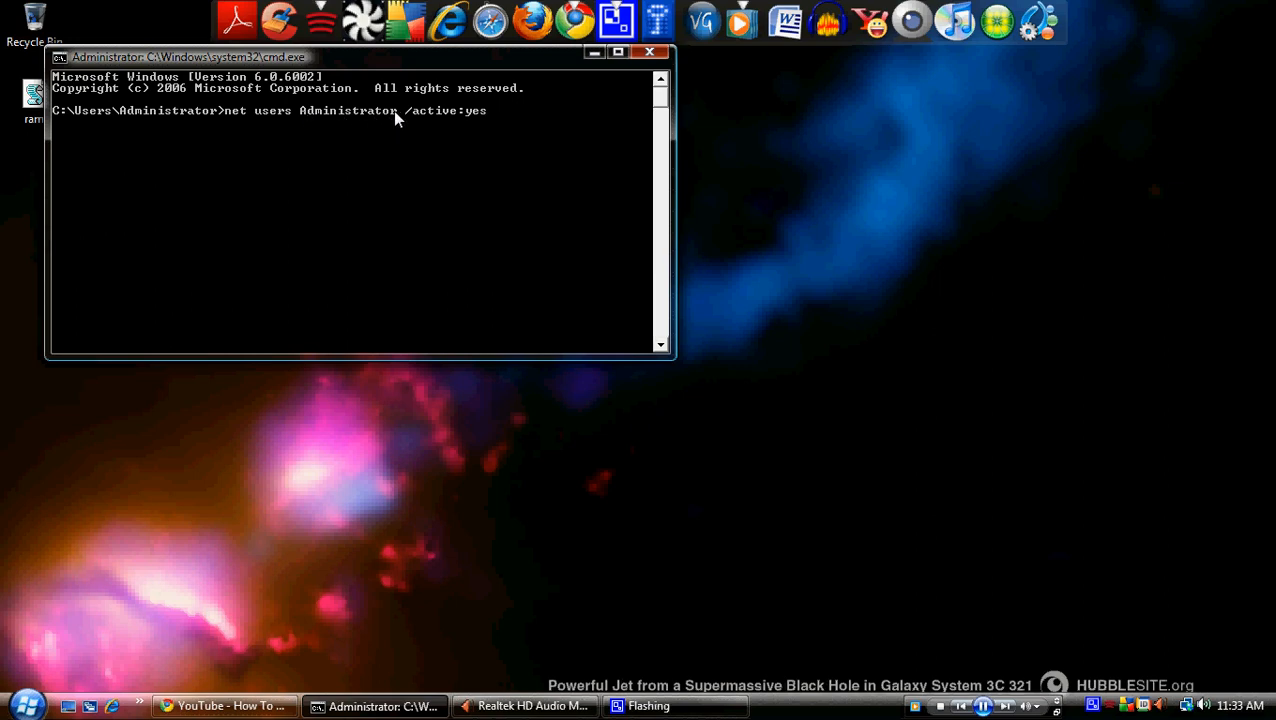
pyautogui.moveTo(399, 123)
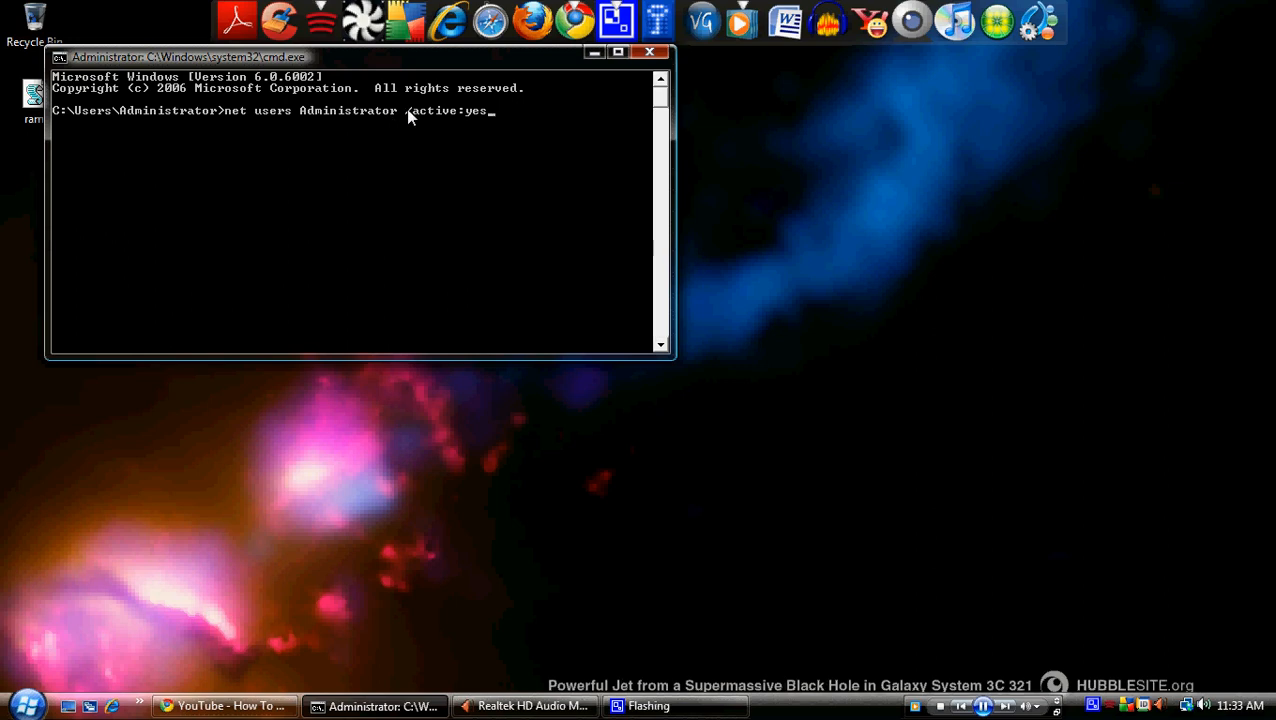
pyautogui.moveTo(476, 119)
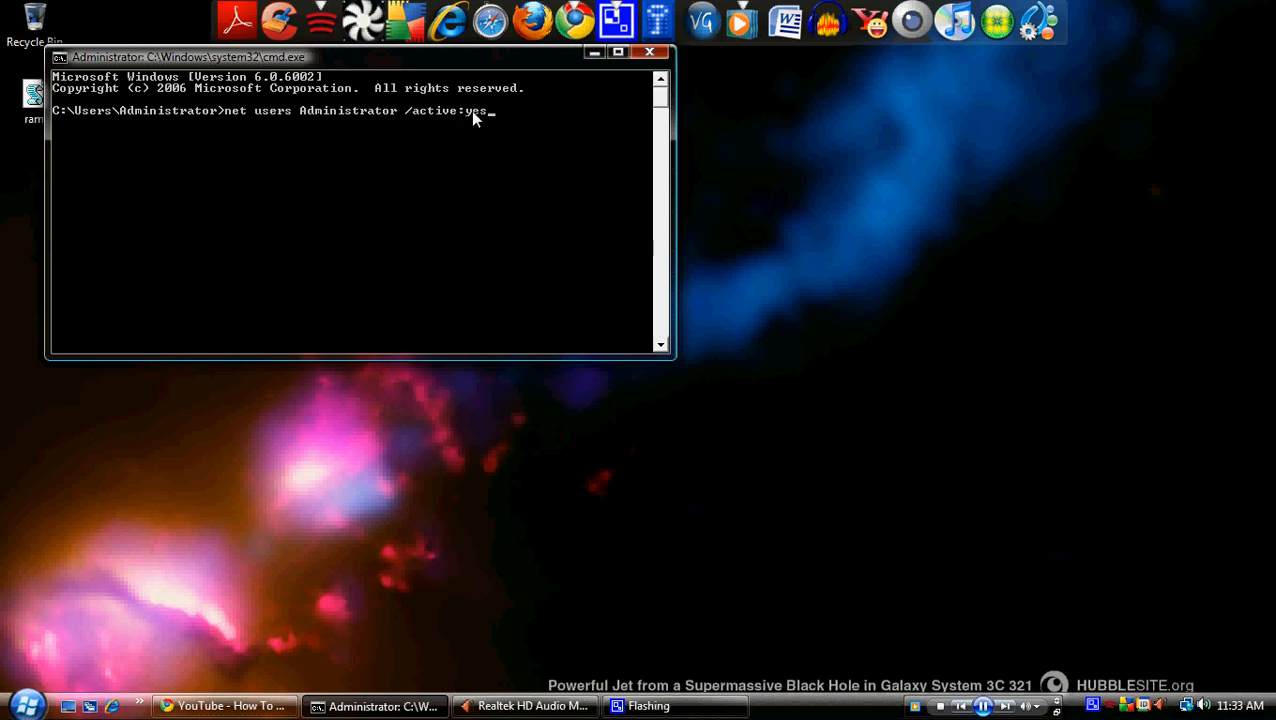
pyautogui.moveTo(490, 193)
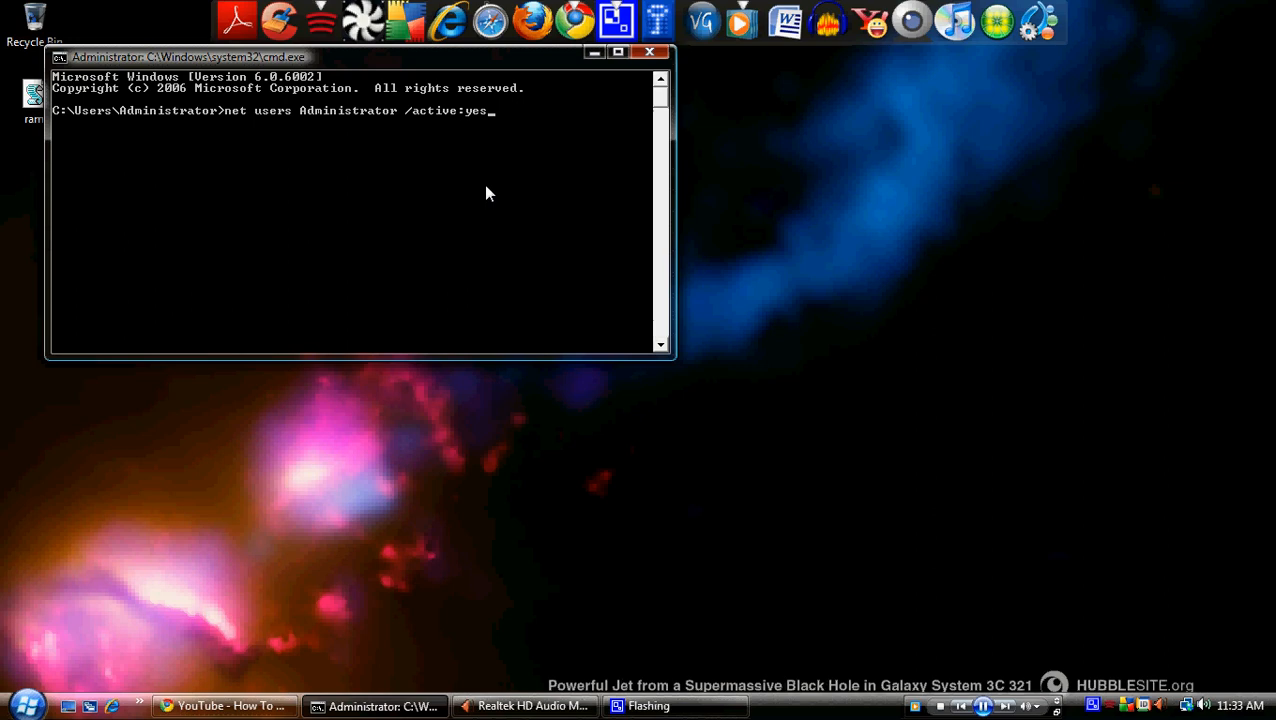
pyautogui.moveTo(533, 196)
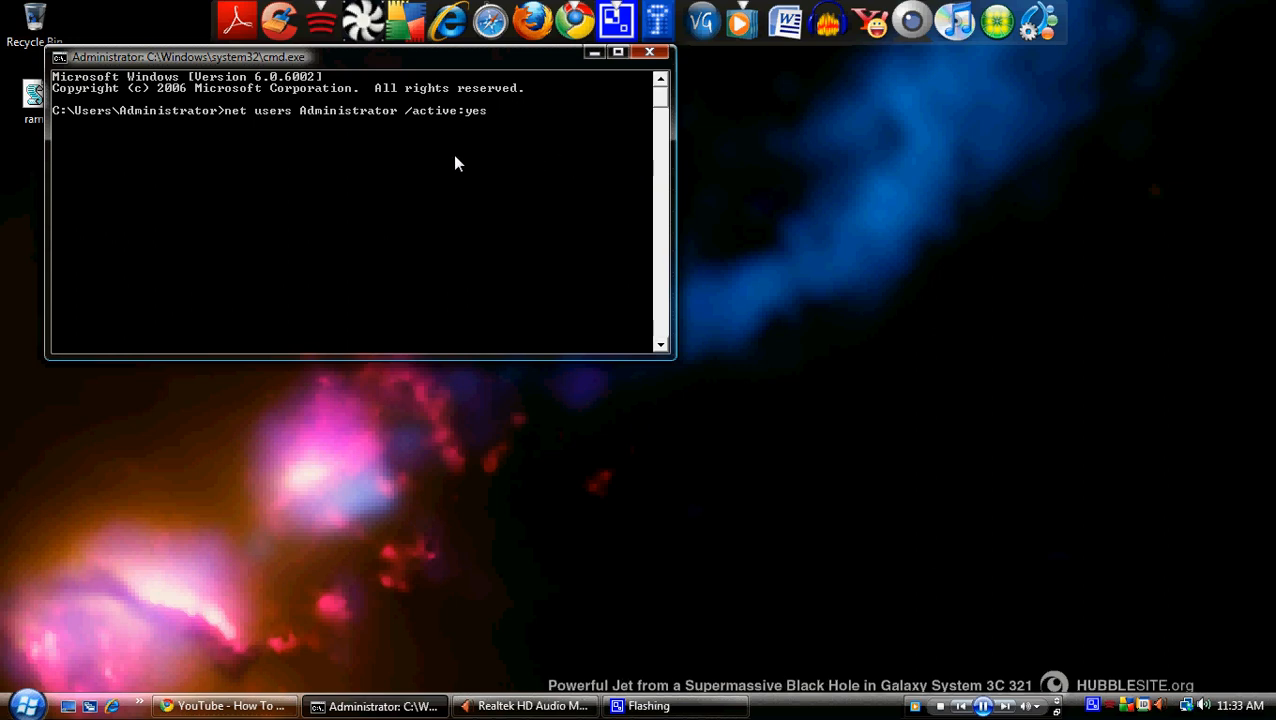
pyautogui.moveTo(387, 190)
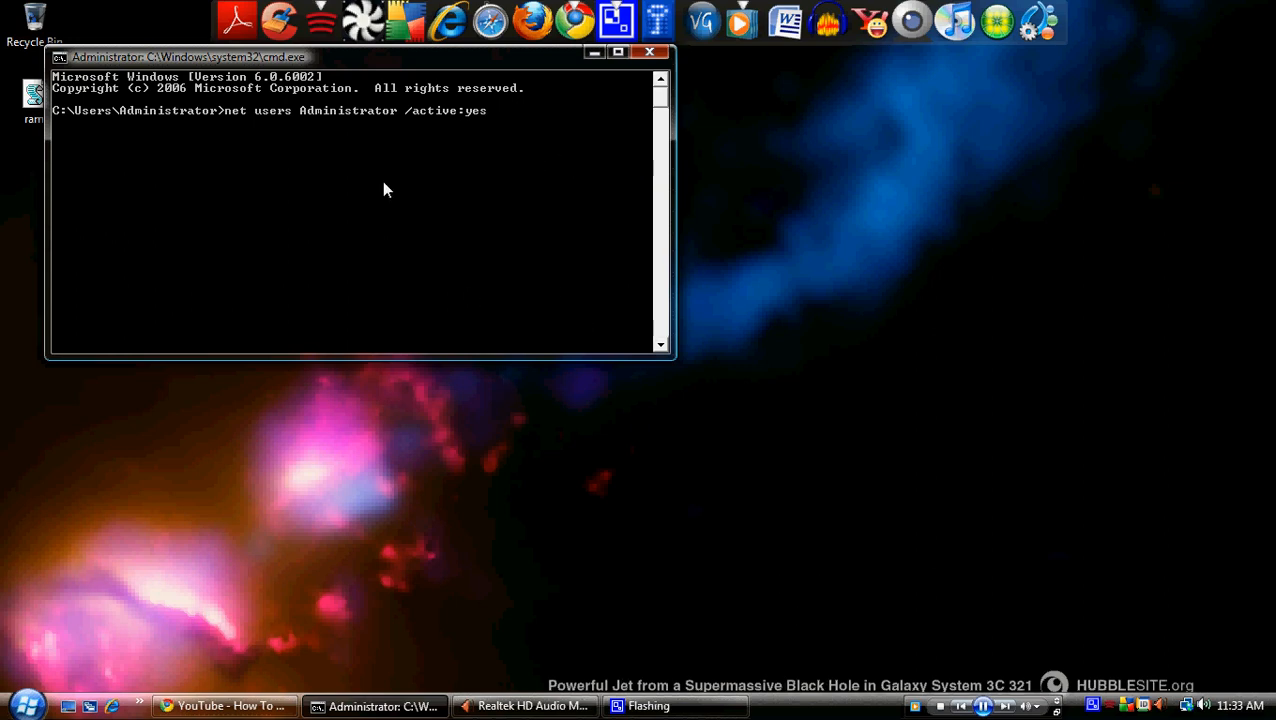
pyautogui.moveTo(462, 210)
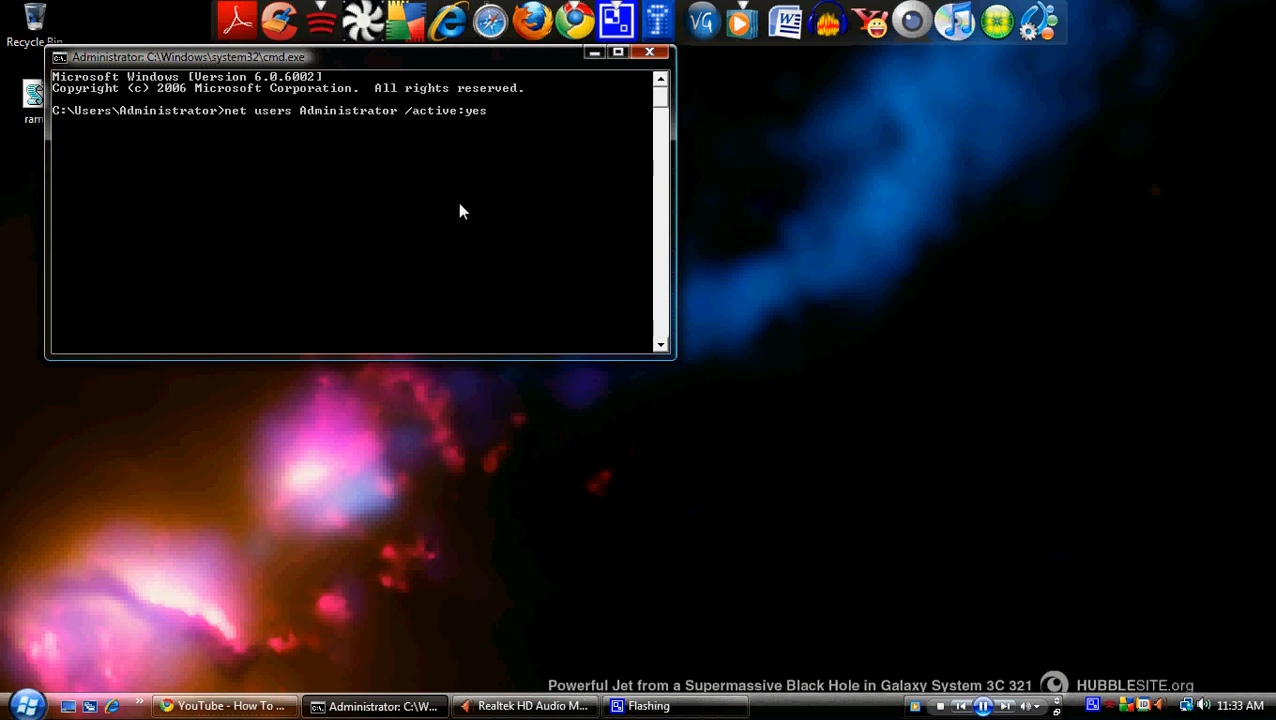
pyautogui.moveTo(295, 581)
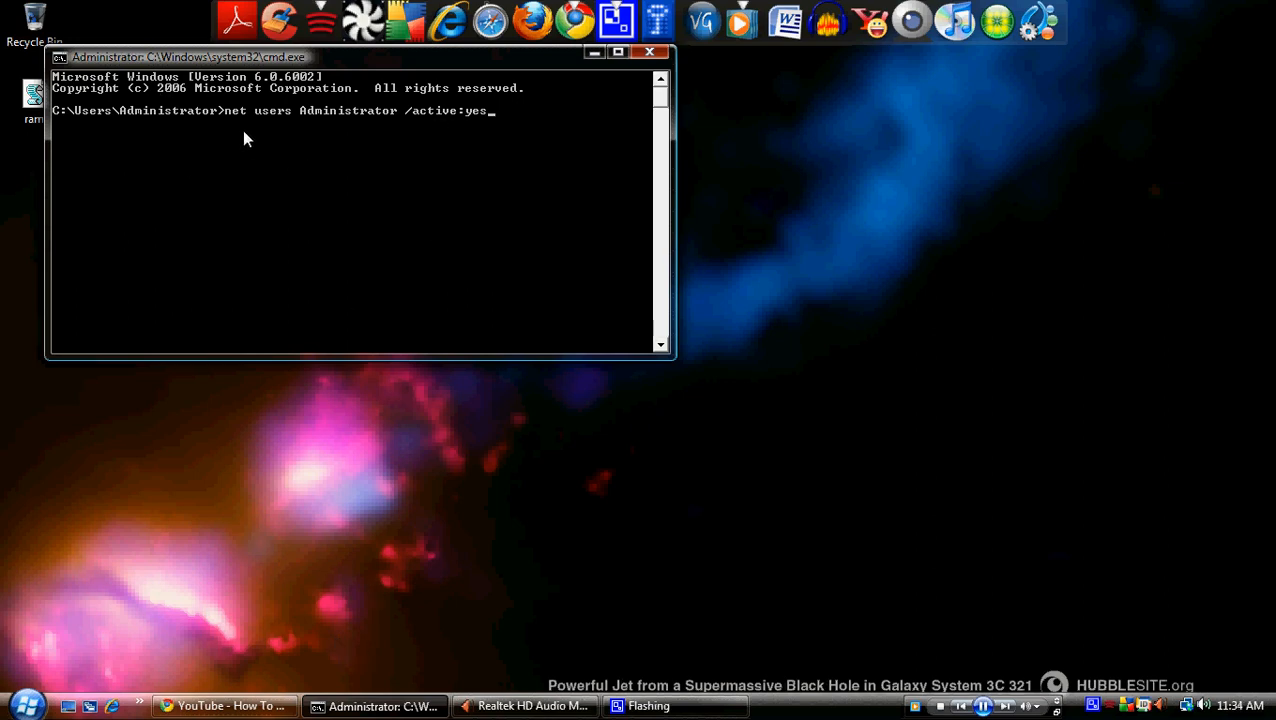
pyautogui.moveTo(268, 168)
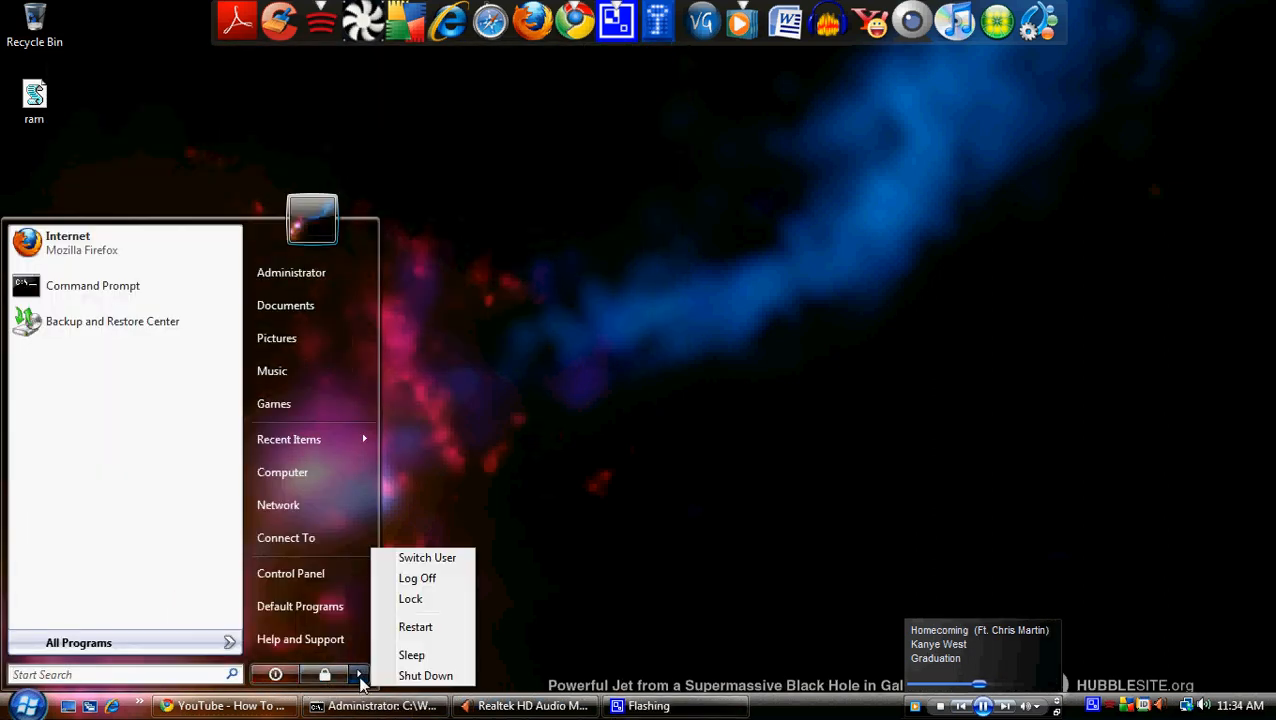
pyautogui.moveTo(427, 557)
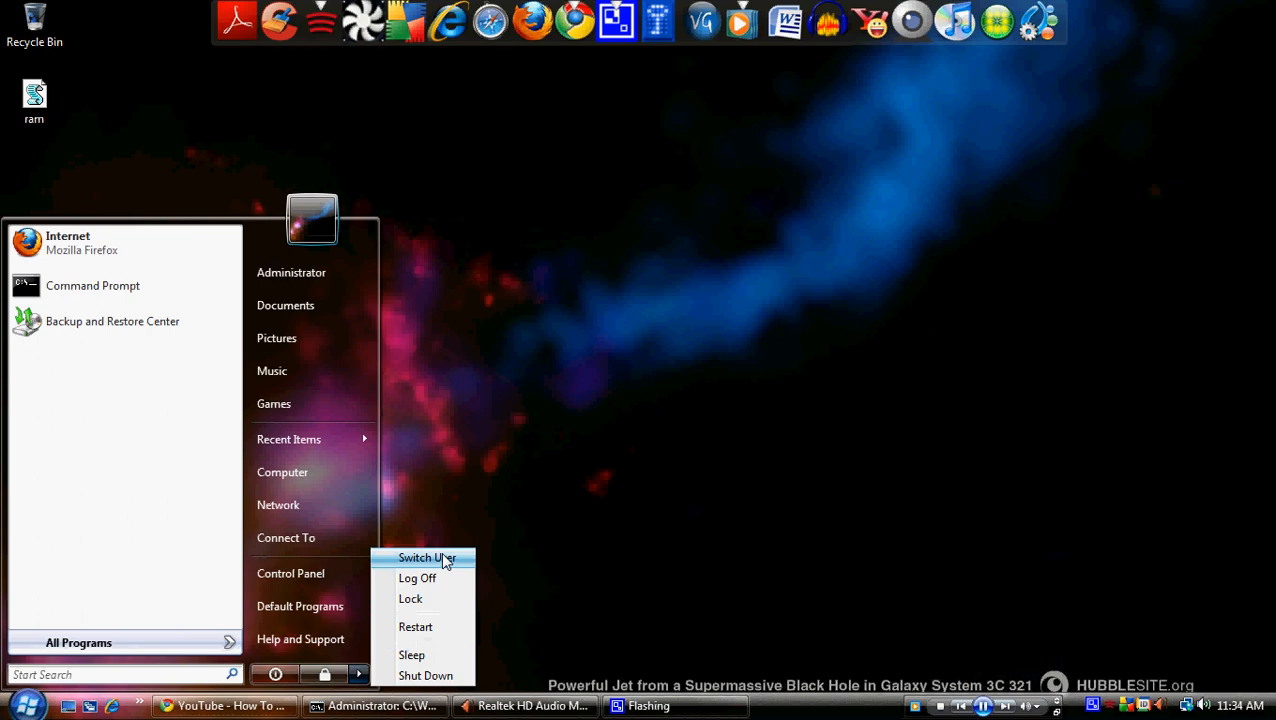
pyautogui.moveTo(590, 444)
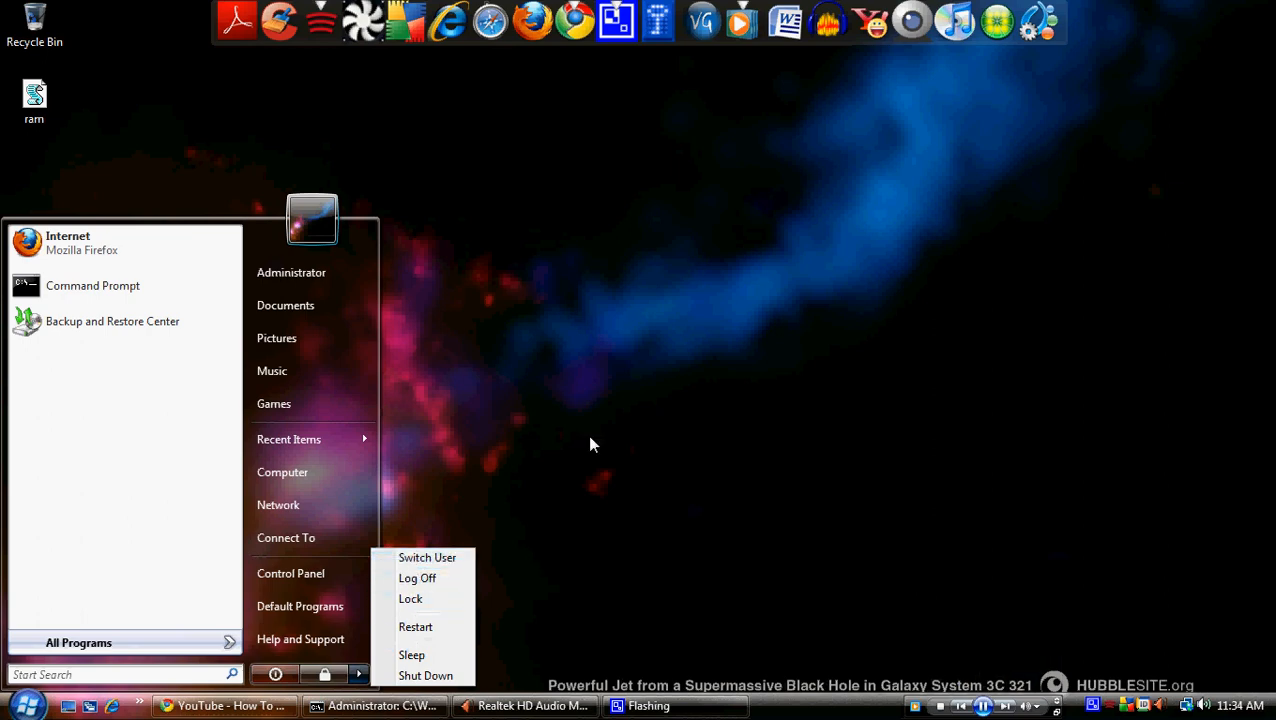
pyautogui.moveTo(427, 558)
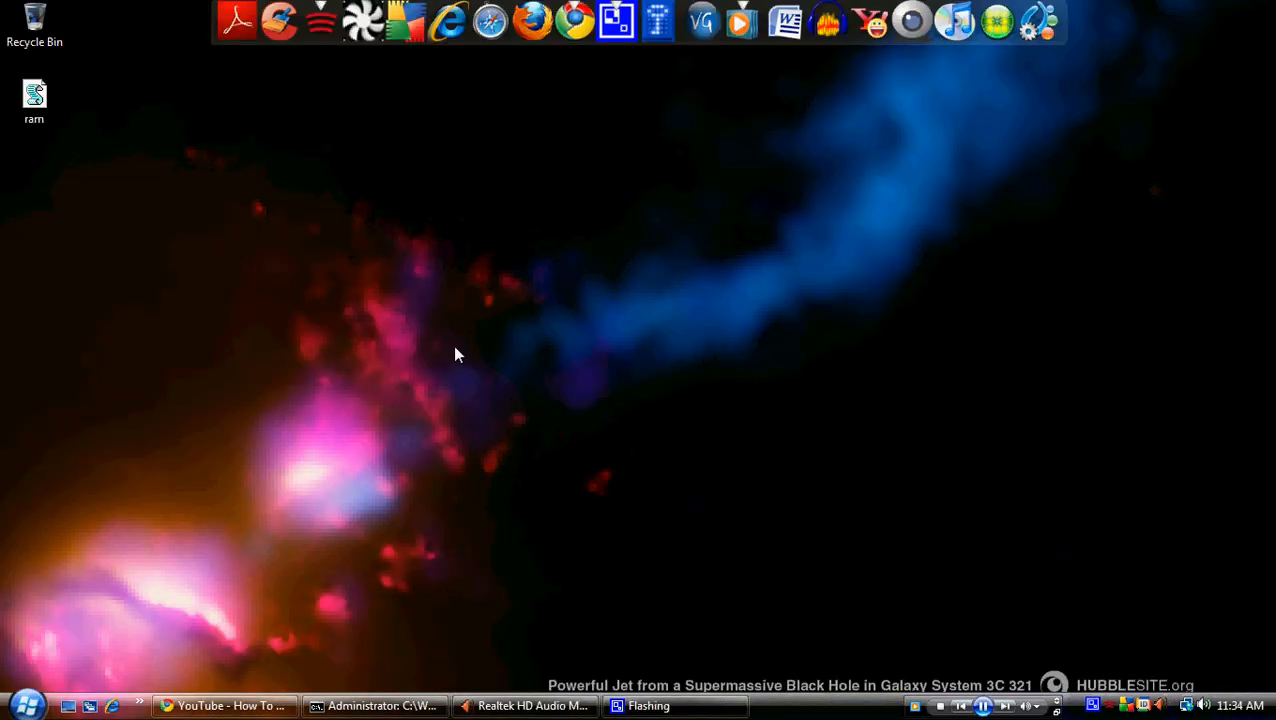
pyautogui.moveTo(600, 547)
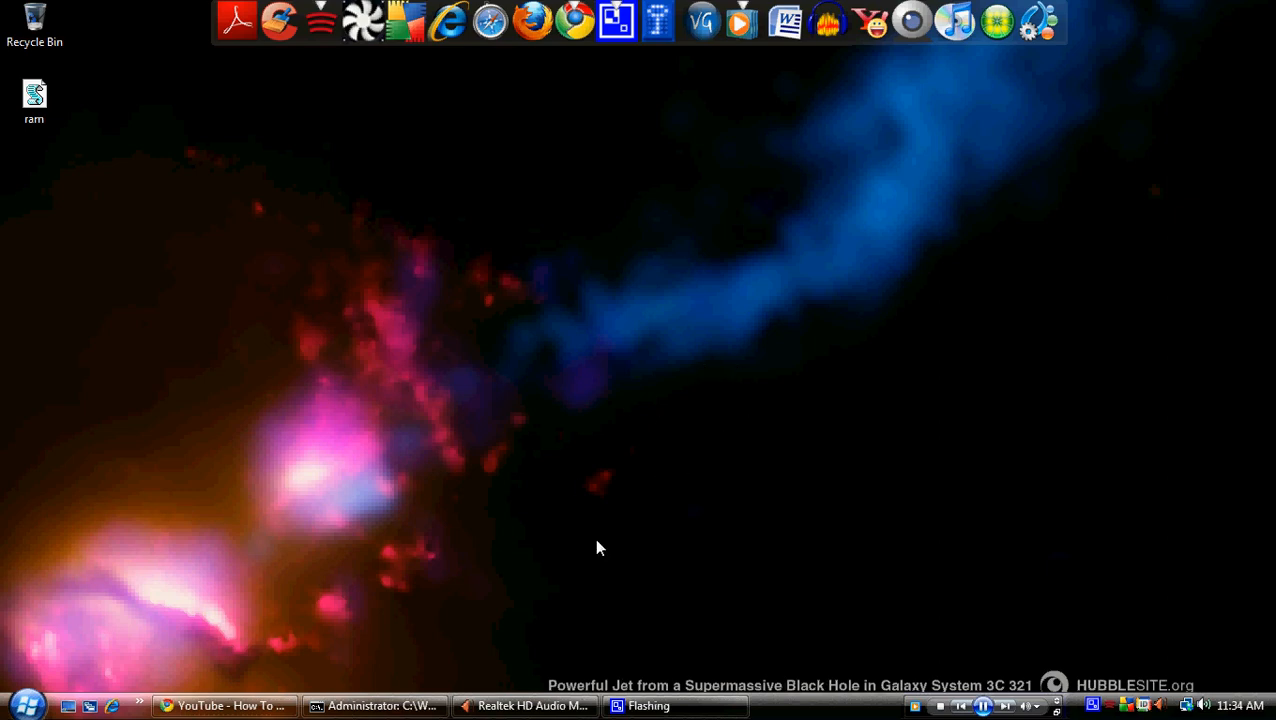
pyautogui.moveTo(765, 622)
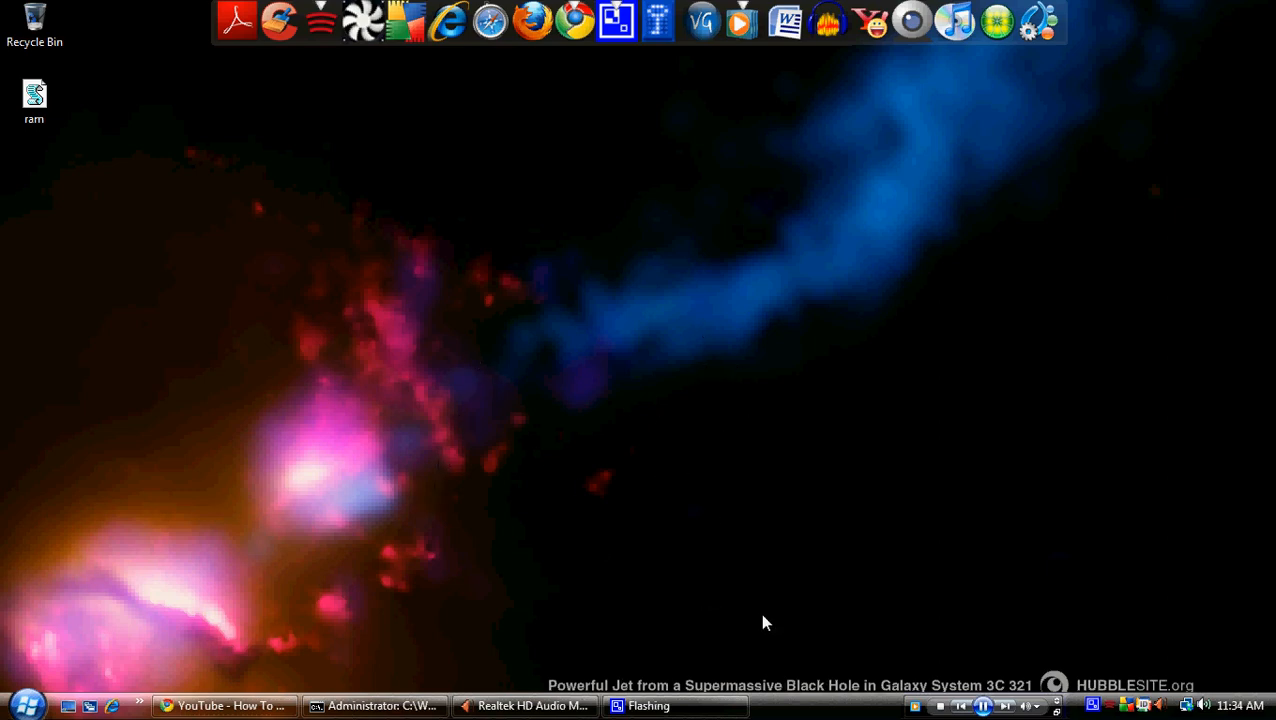
pyautogui.moveTo(555, 588)
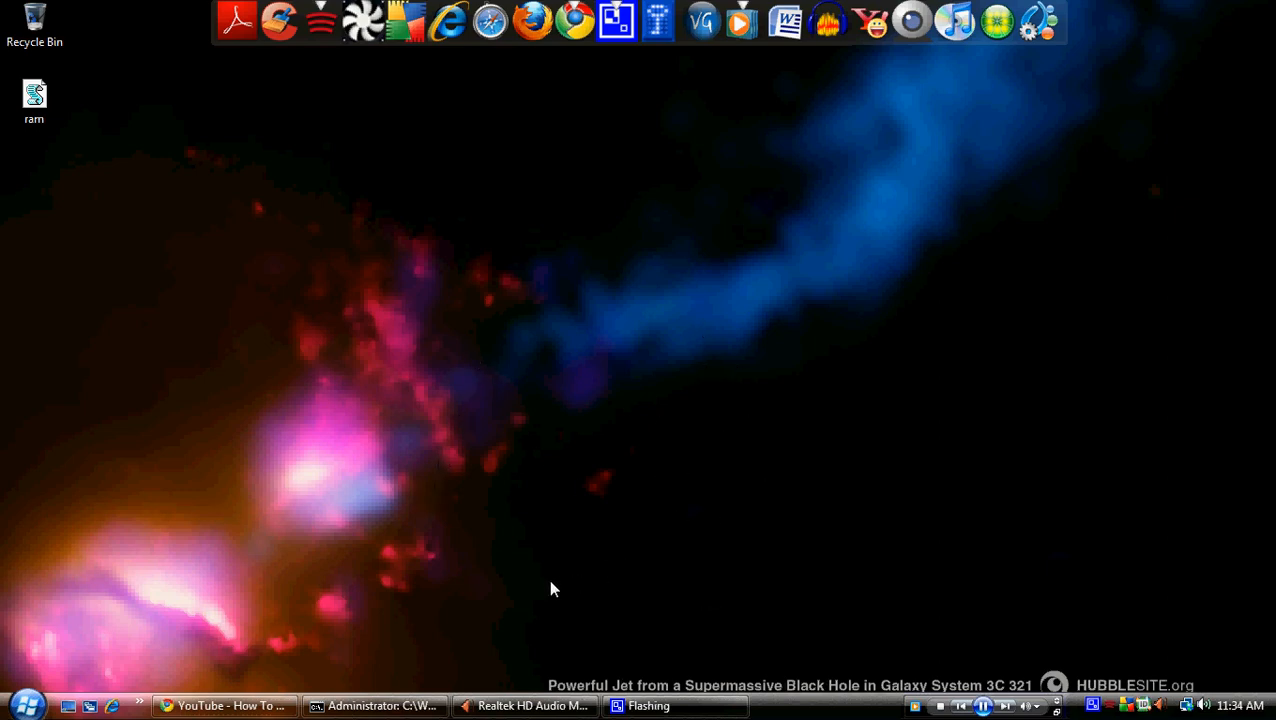
pyautogui.moveTo(544, 520)
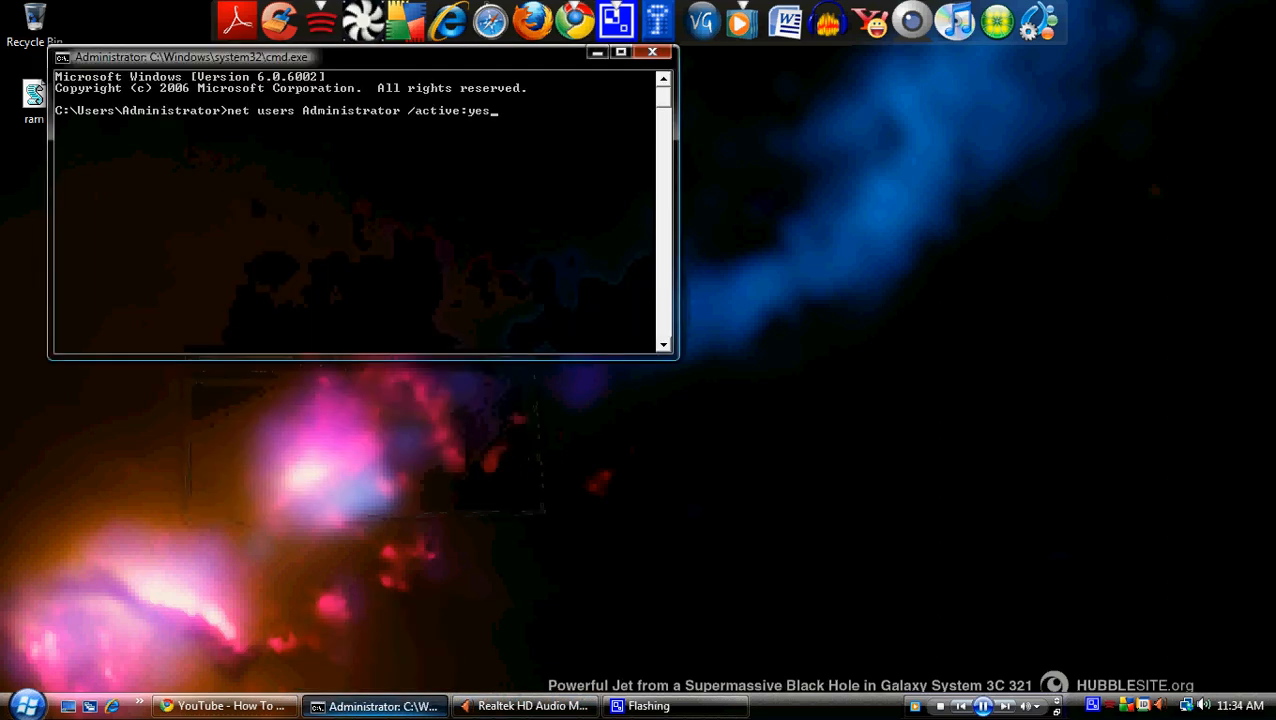
# Cancel the Command Prompt properties and close the window from its taskbar entry.
pyautogui.click(597, 52)
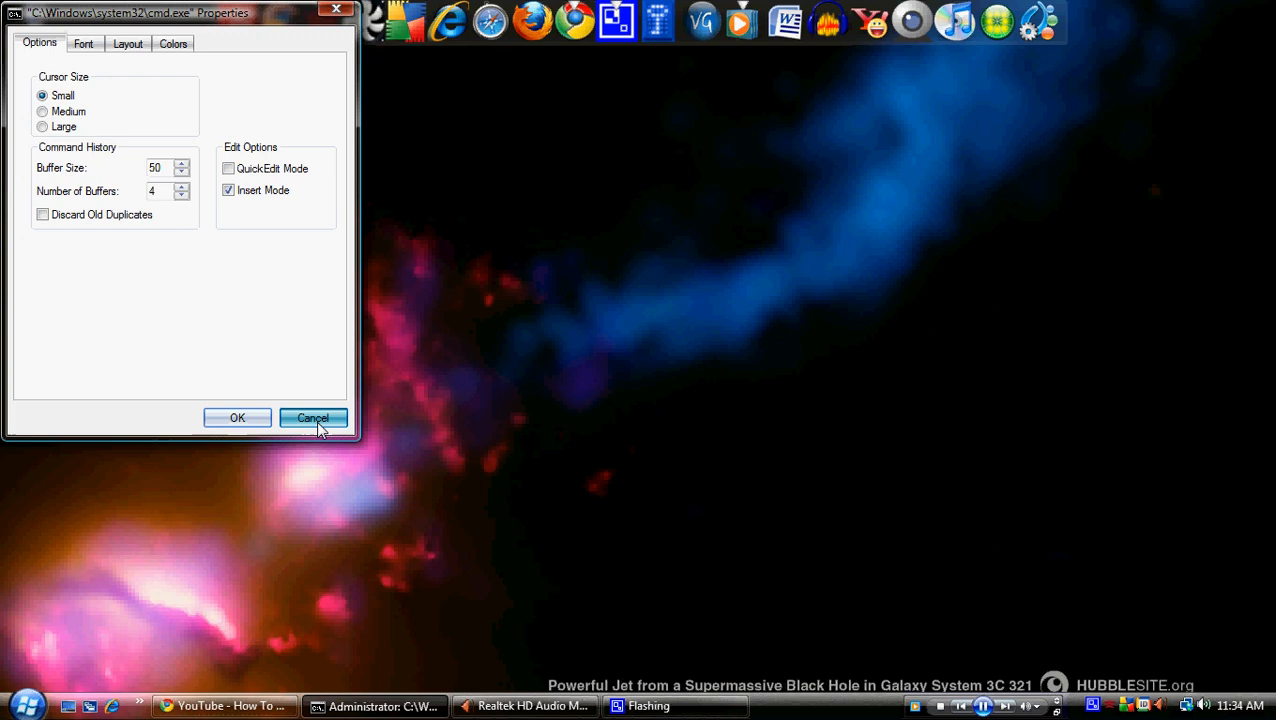
pyautogui.click(313, 417)
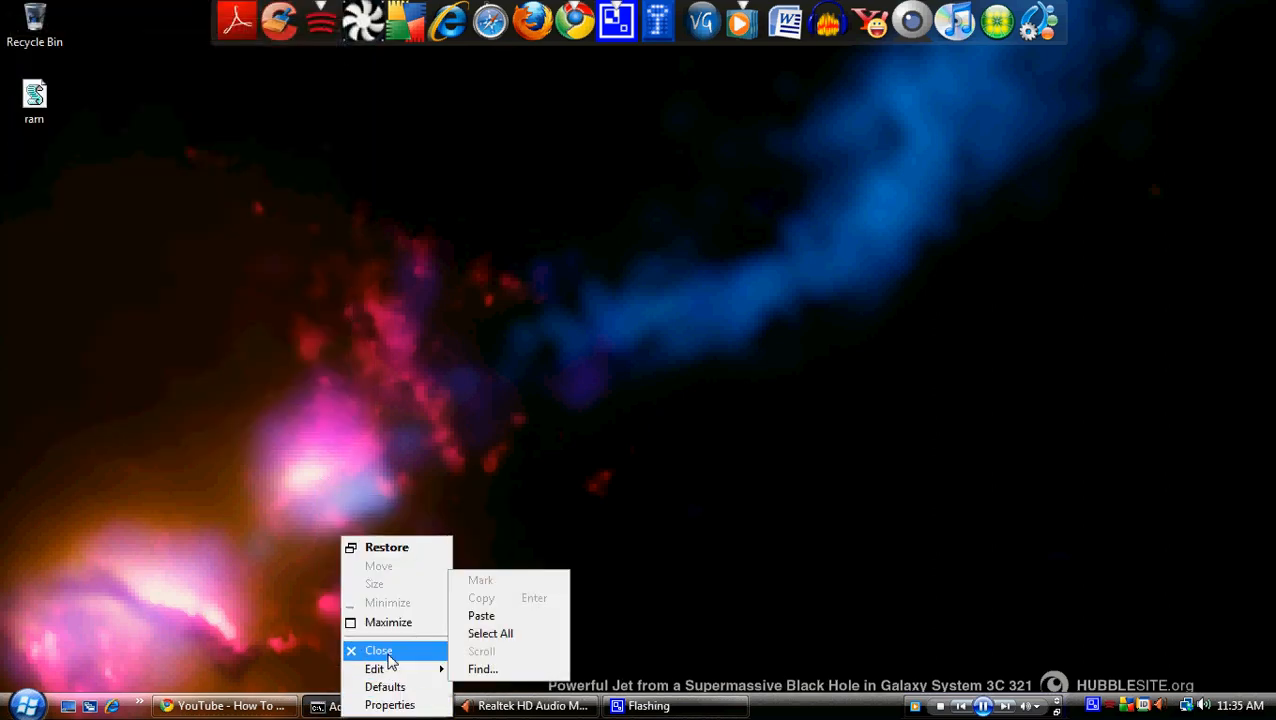
pyautogui.click(378, 650)
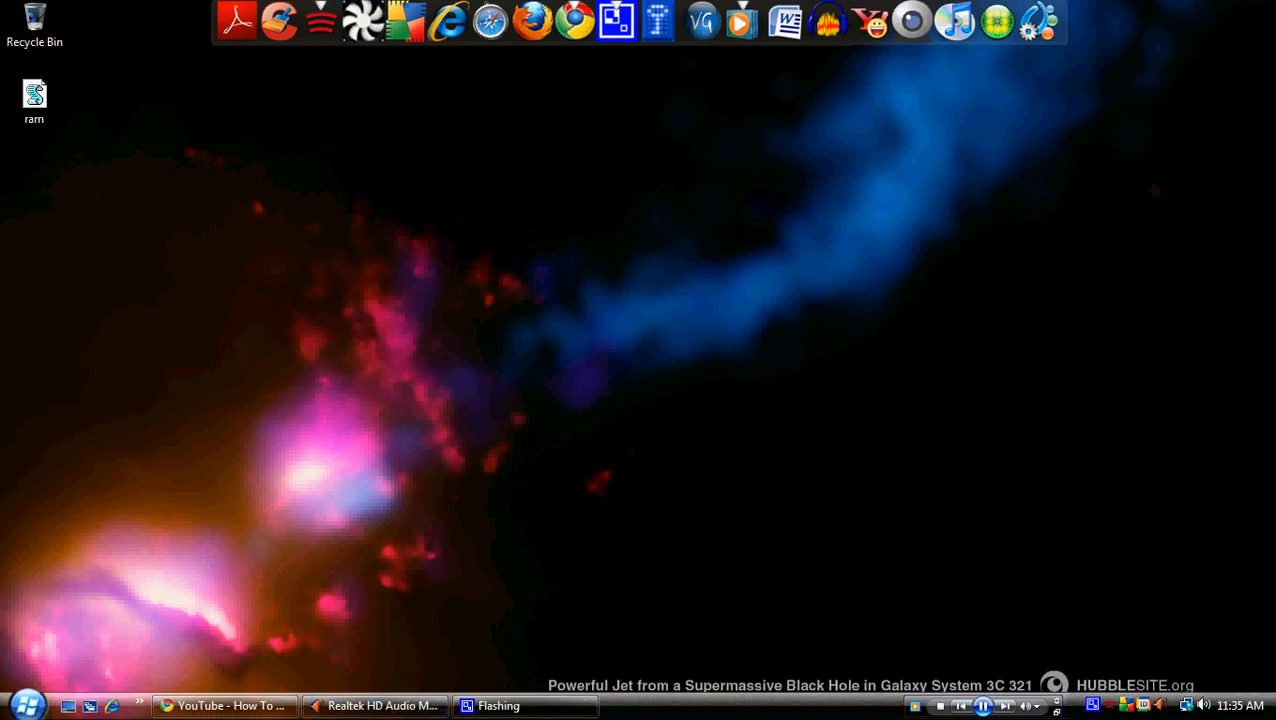
# Open Run from Start Search and focus its 'control userpasswords2' command.
pyautogui.click(25, 705)
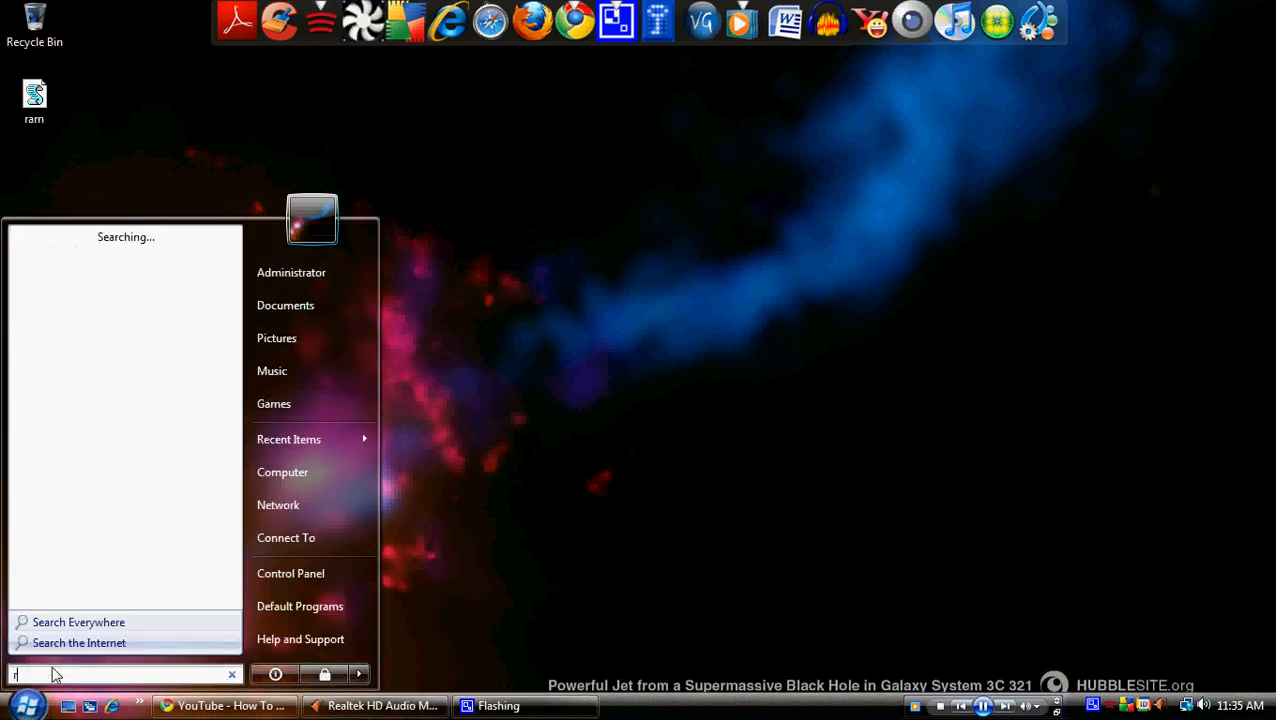
pyautogui.write('r')
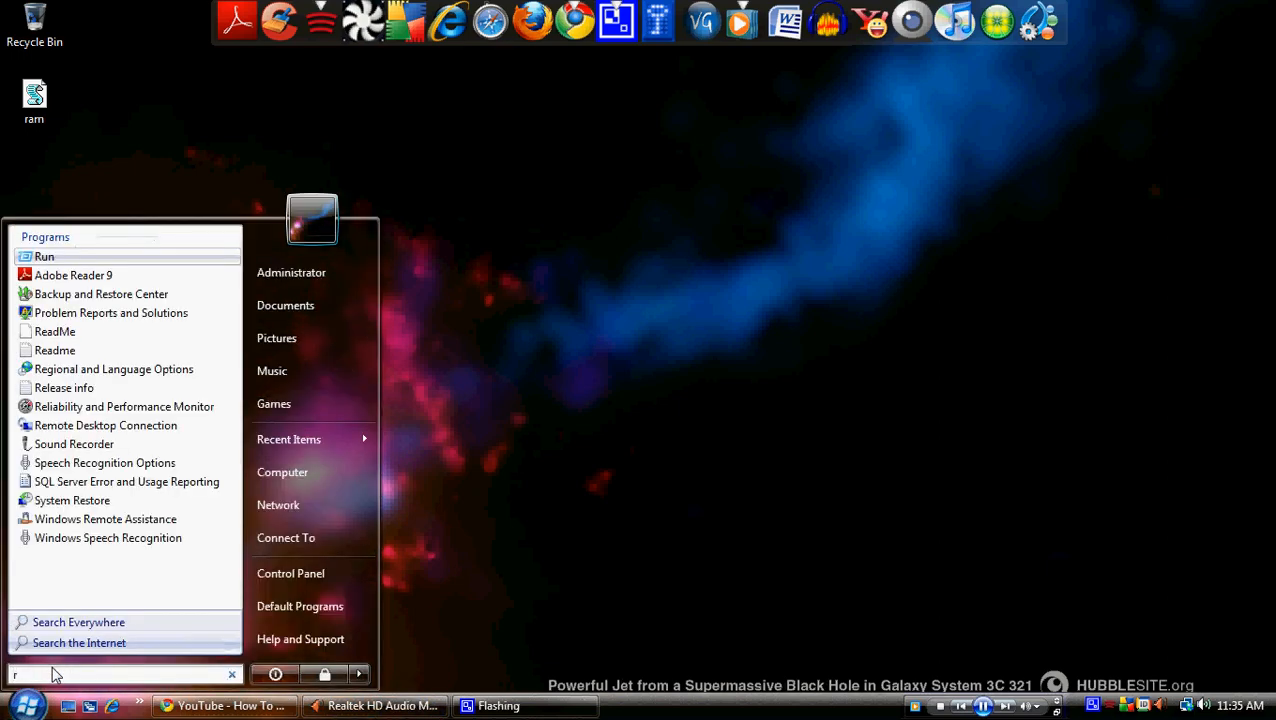
pyautogui.click(44, 256)
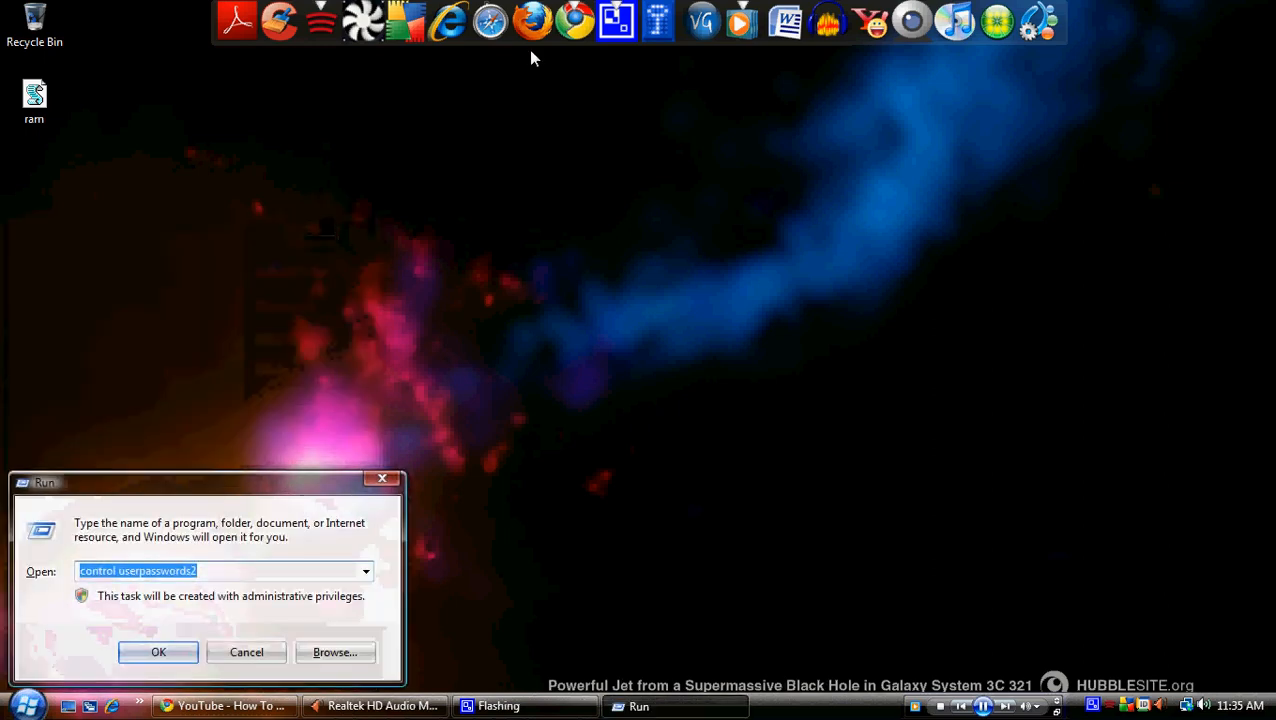
pyautogui.click(135, 570)
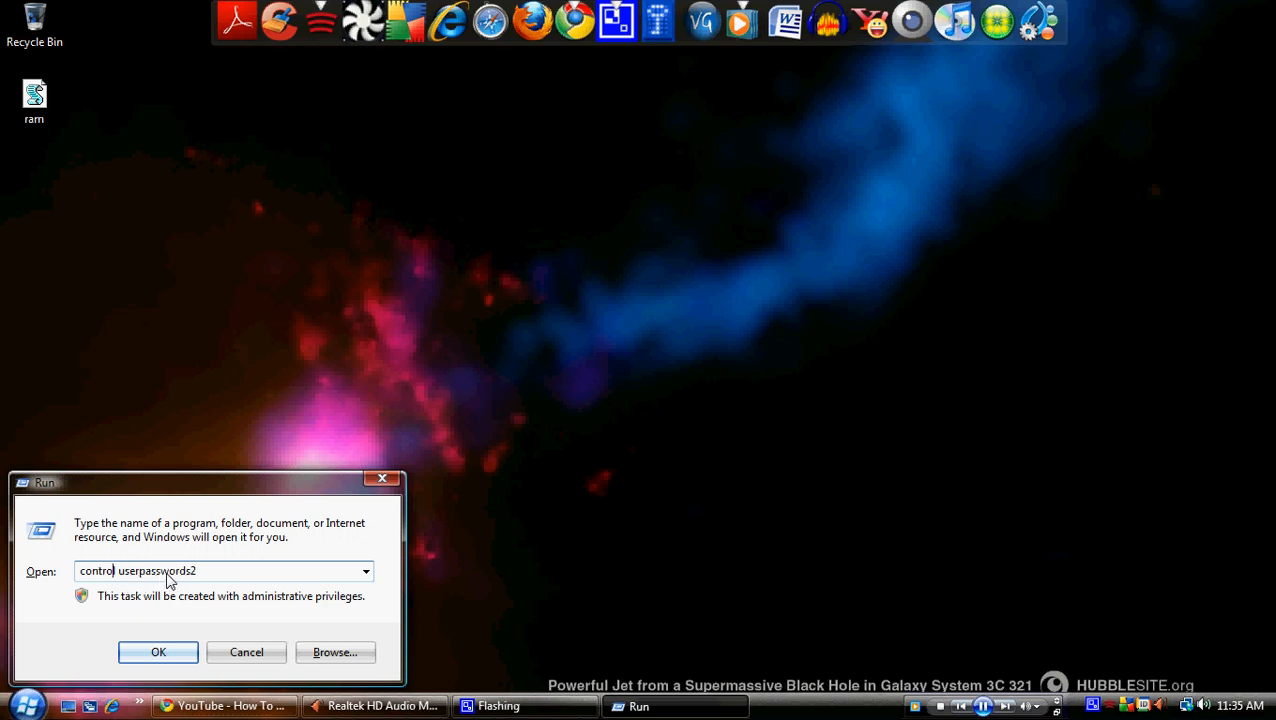
pyautogui.moveTo(213, 580)
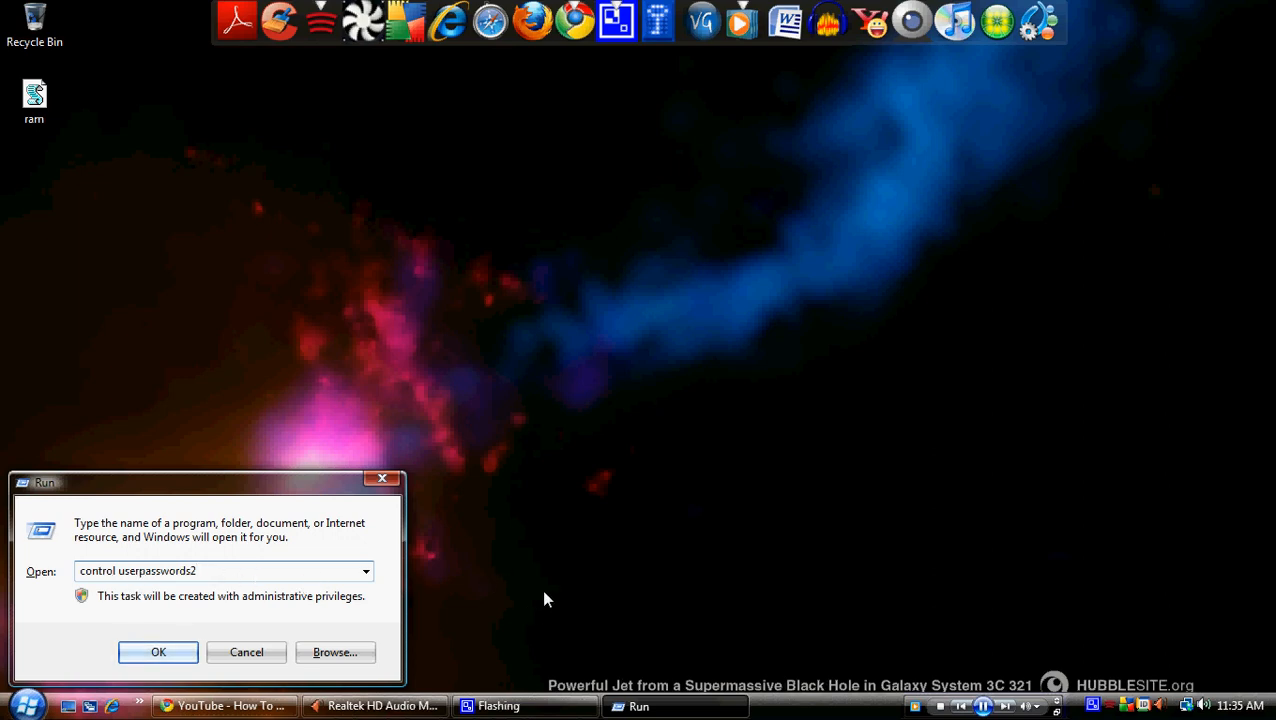
# Run control userpasswords2, keep password sign-in required, select Mcx1, and view Advanced settings.
pyautogui.click(158, 652)
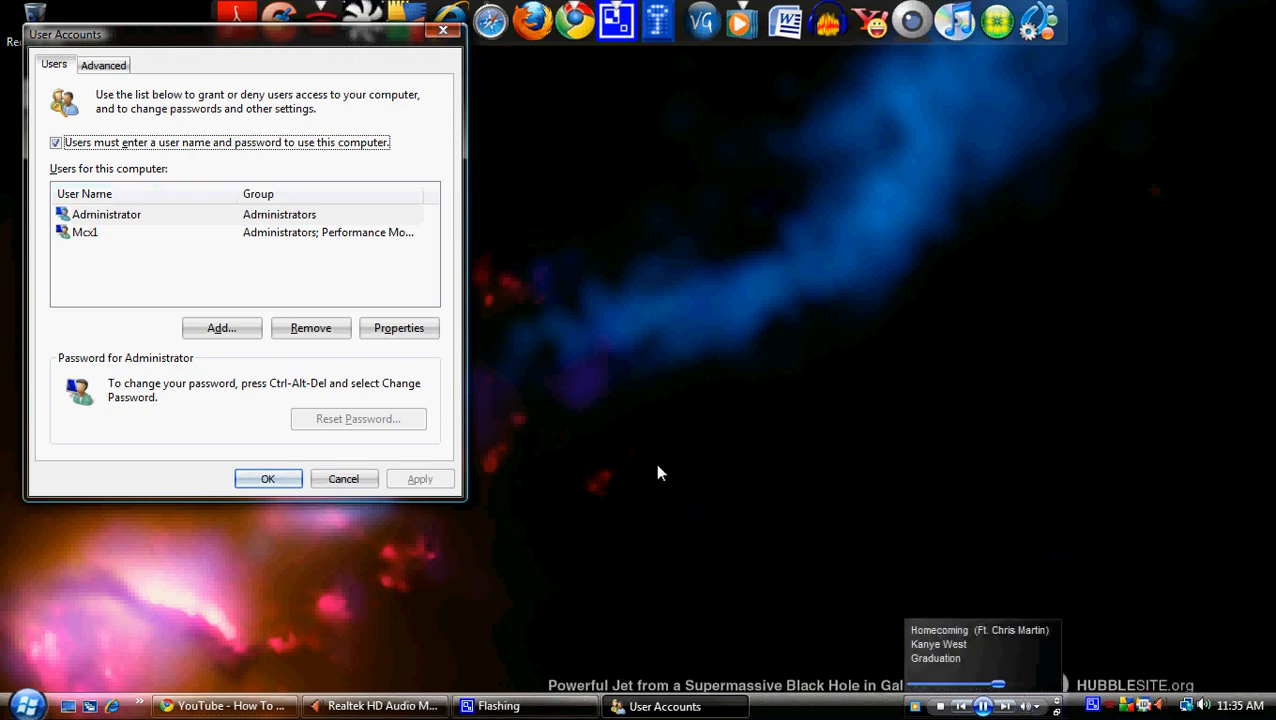
pyautogui.moveTo(207, 52)
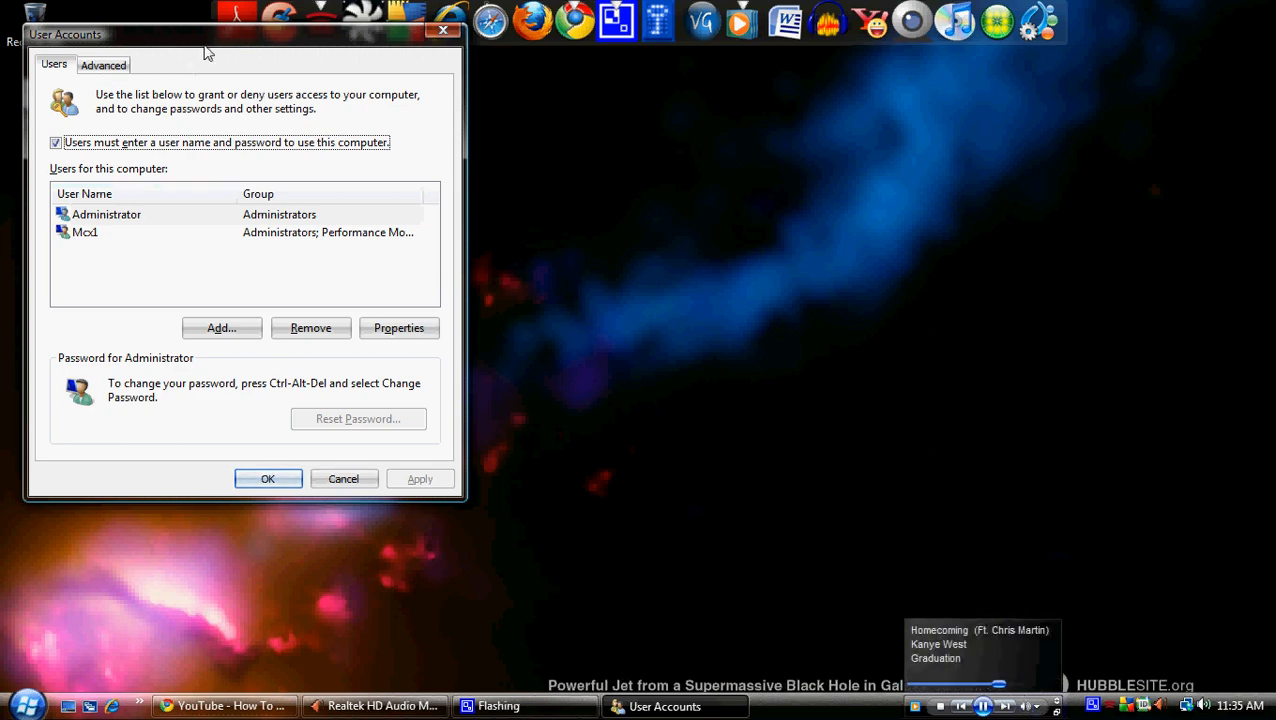
pyautogui.moveTo(178, 142)
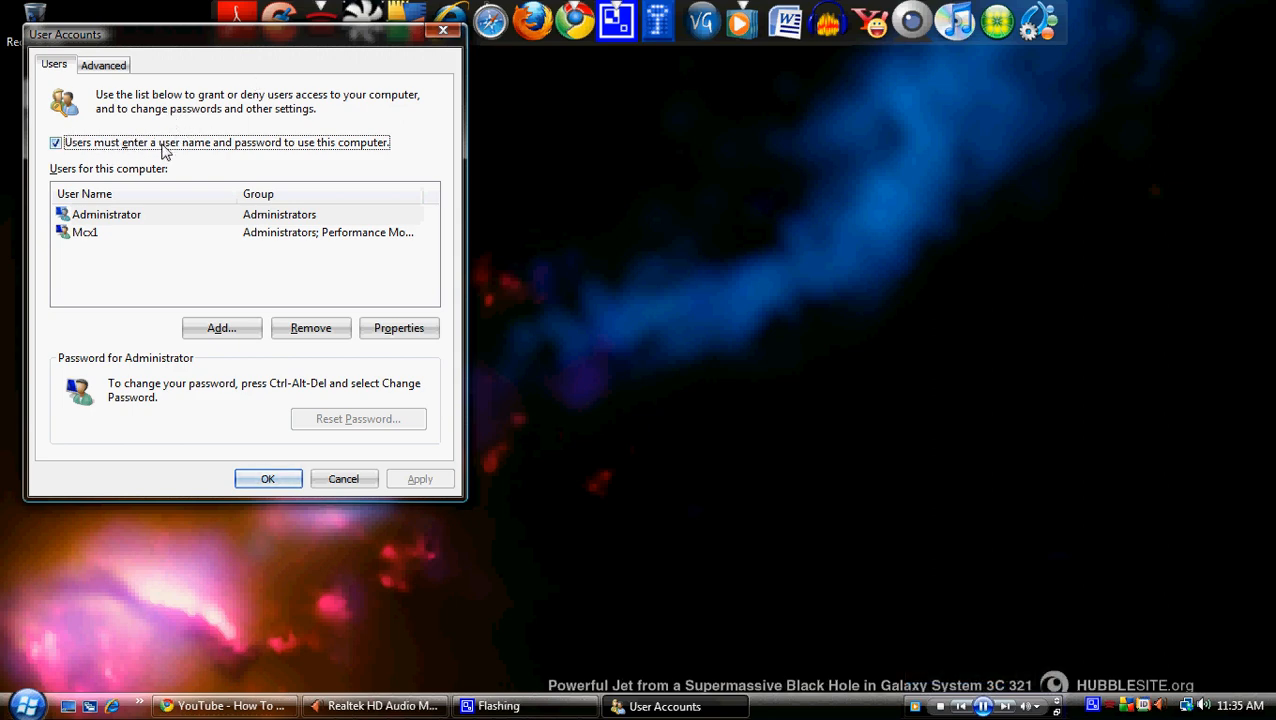
pyautogui.moveTo(408, 152)
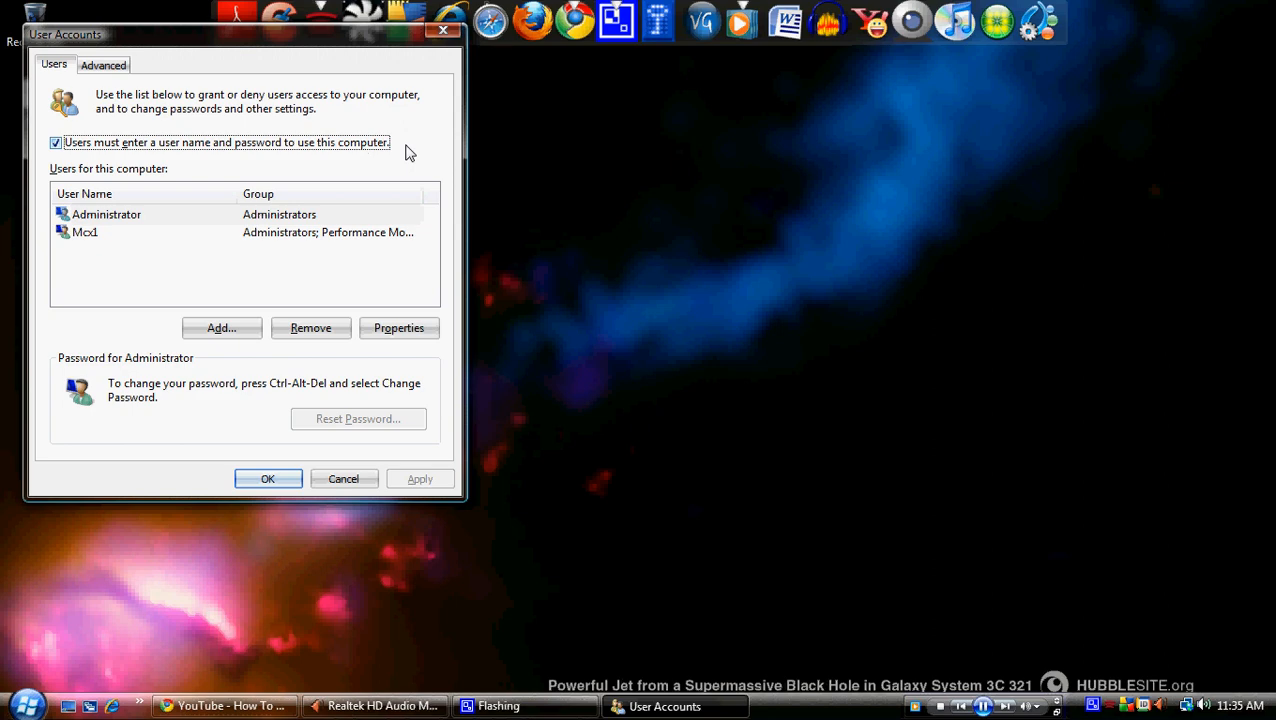
pyautogui.click(56, 142)
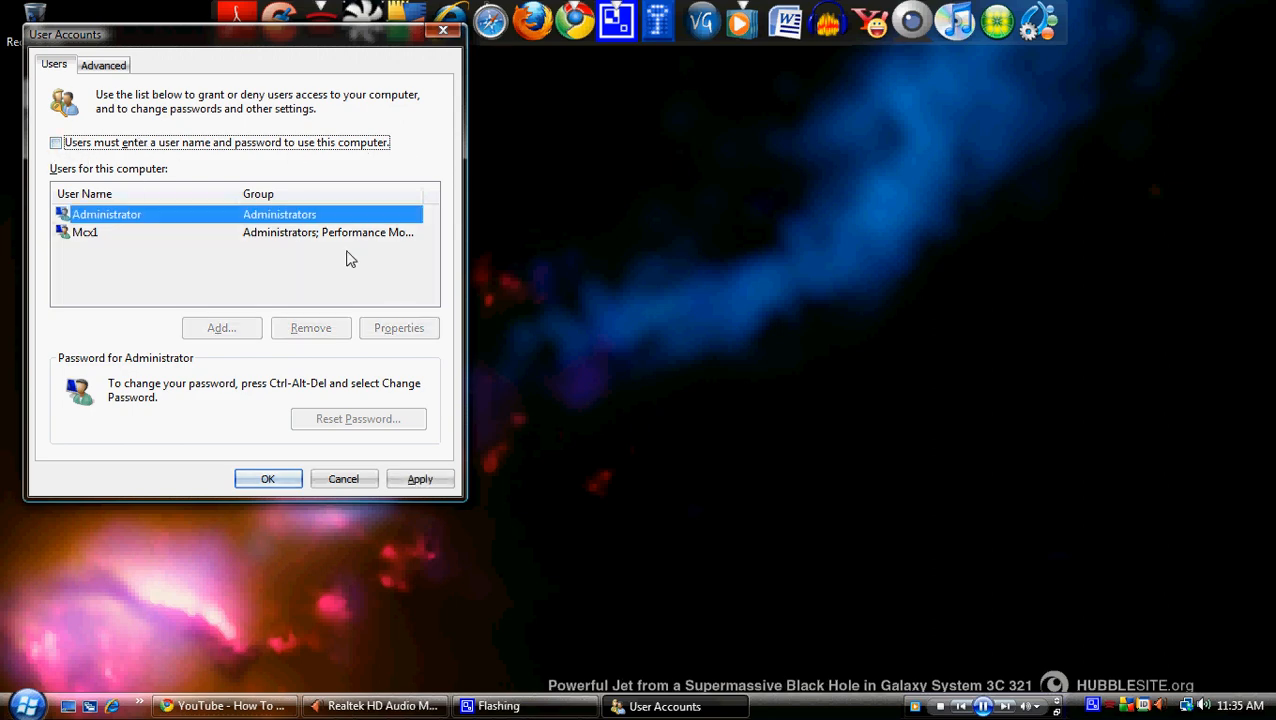
pyautogui.moveTo(143, 260)
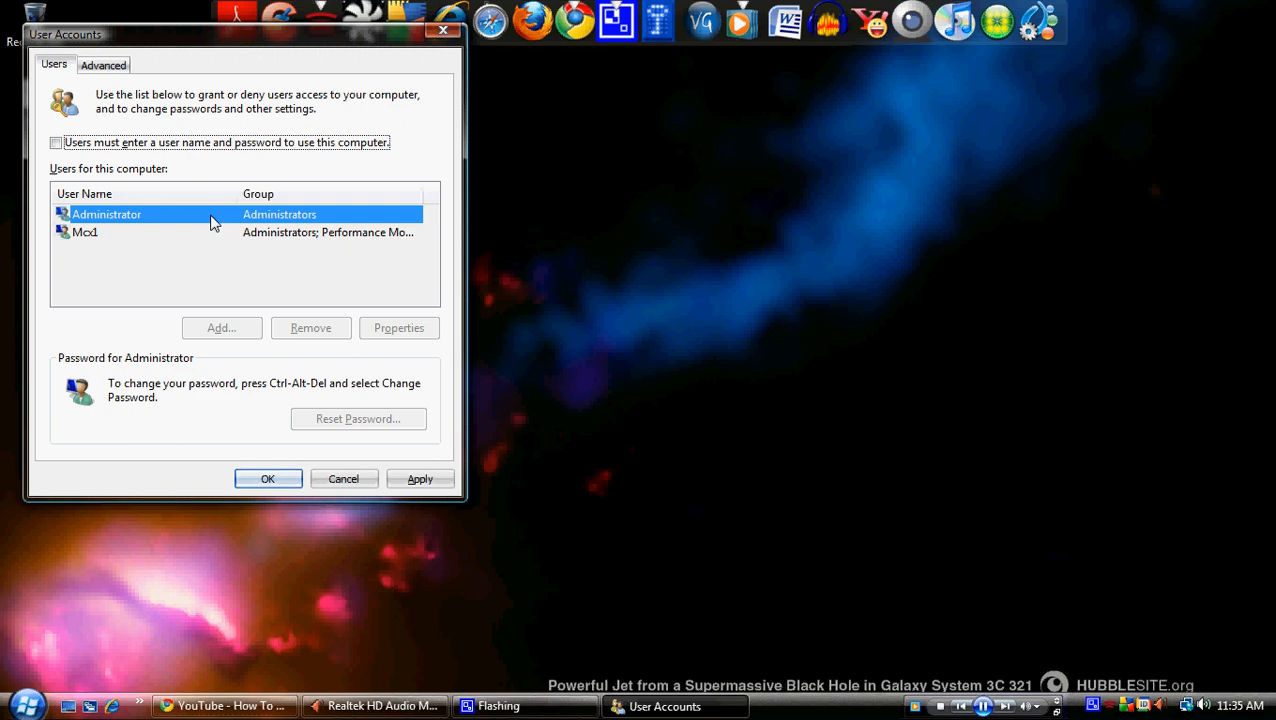
pyautogui.moveTo(295, 242)
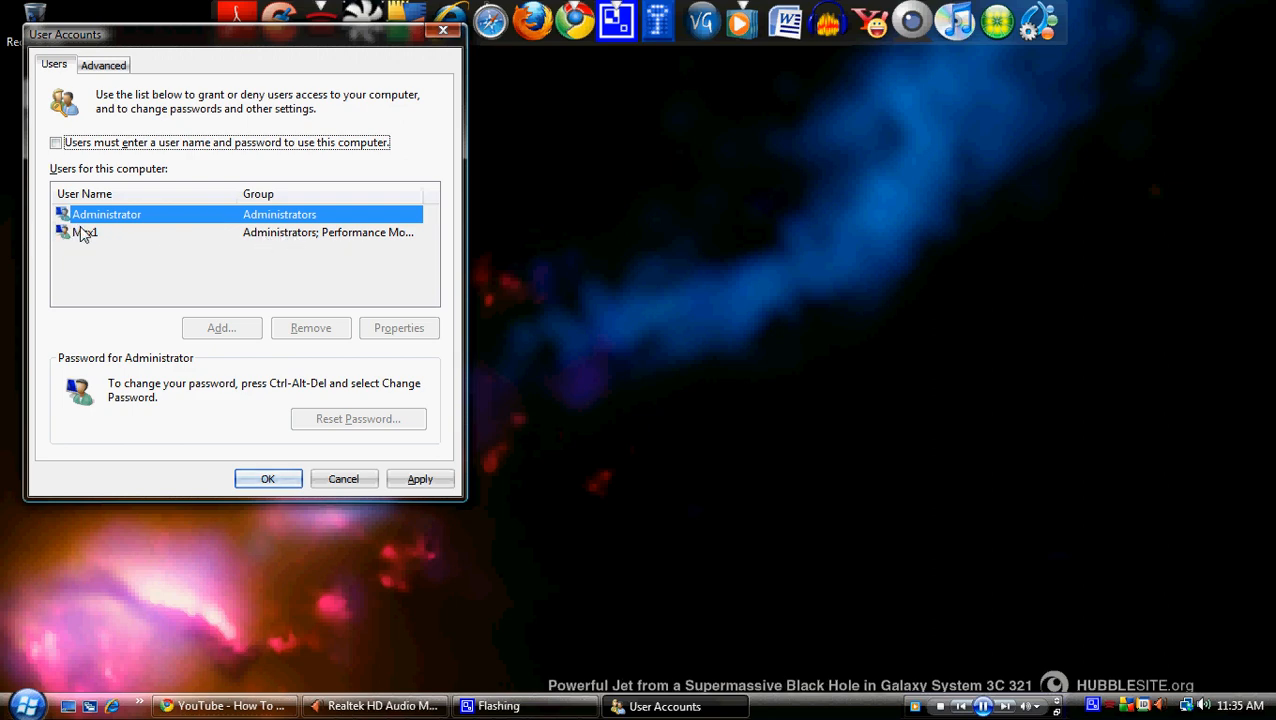
pyautogui.click(56, 142)
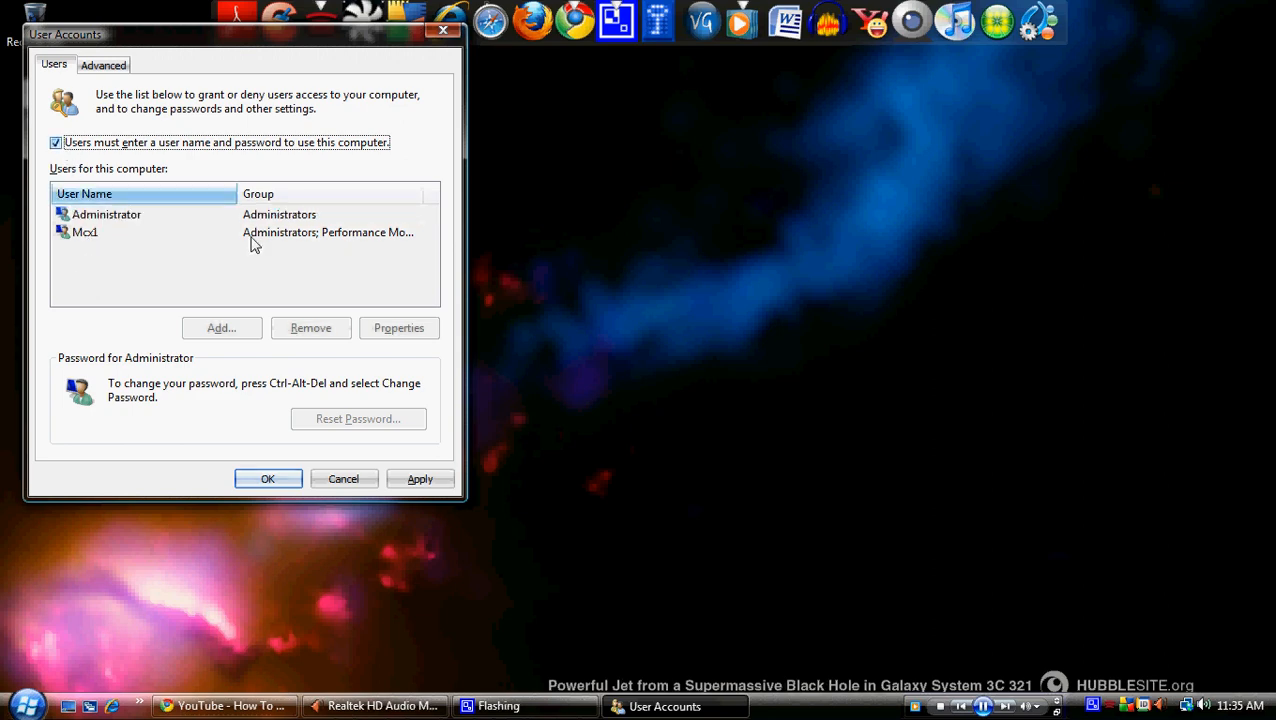
pyautogui.click(85, 232)
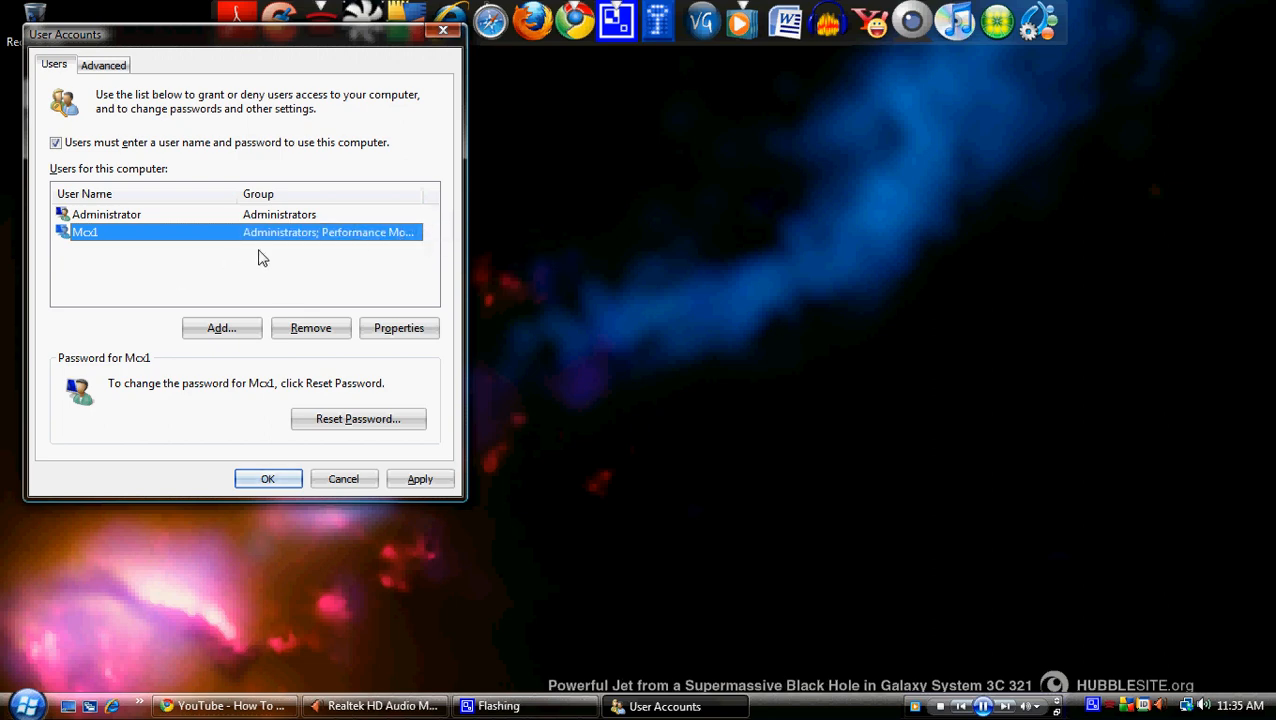
pyautogui.moveTo(100, 182)
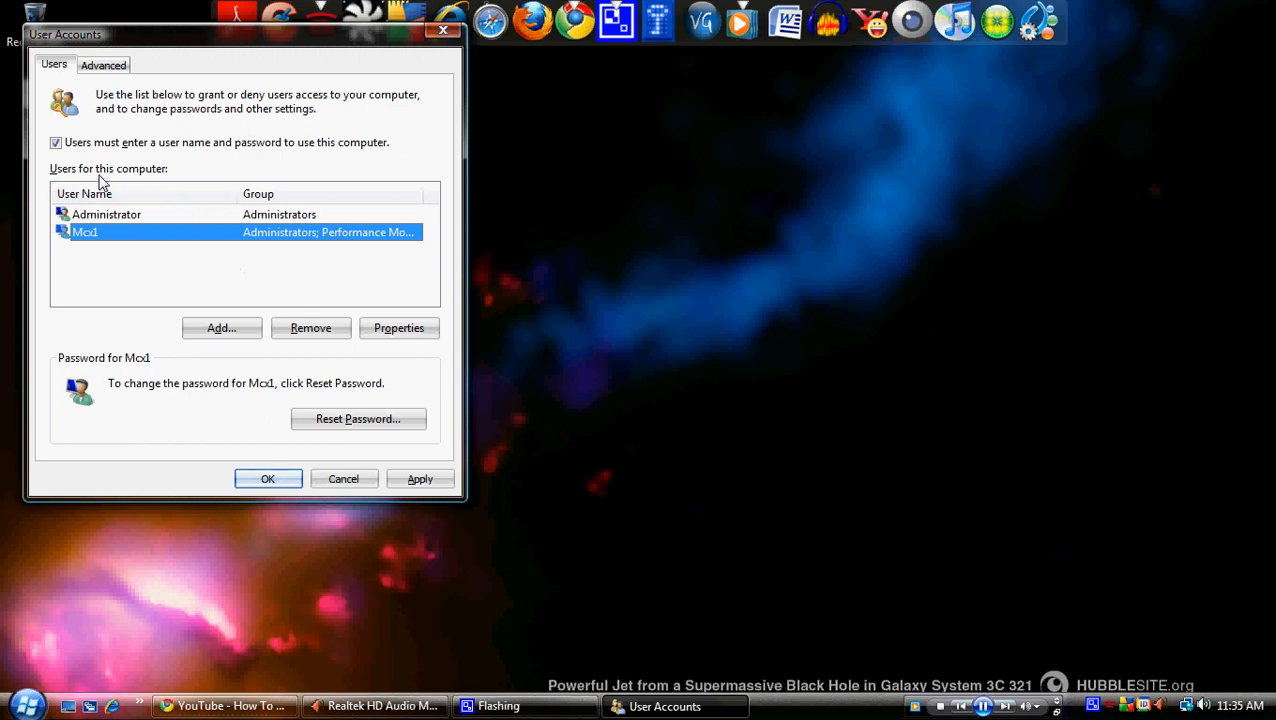
pyautogui.click(103, 64)
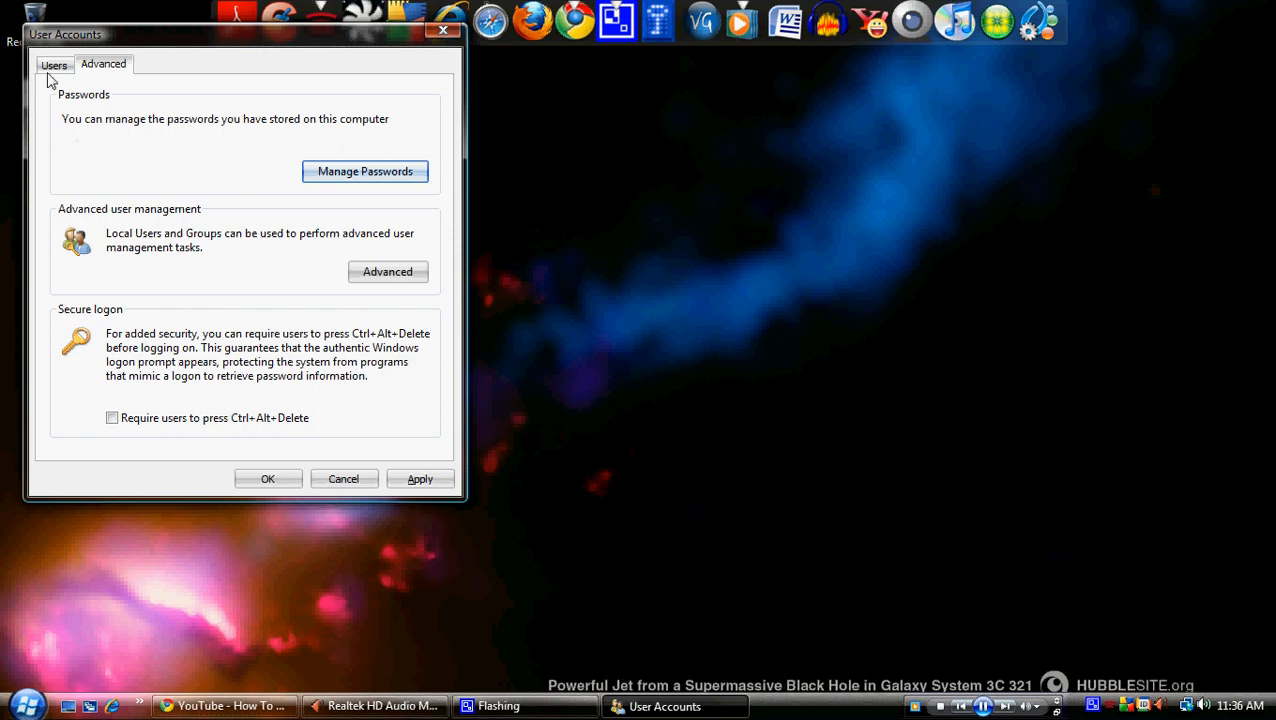
# Return to the Users tab listing Administrator and Mcx1.
pyautogui.click(54, 64)
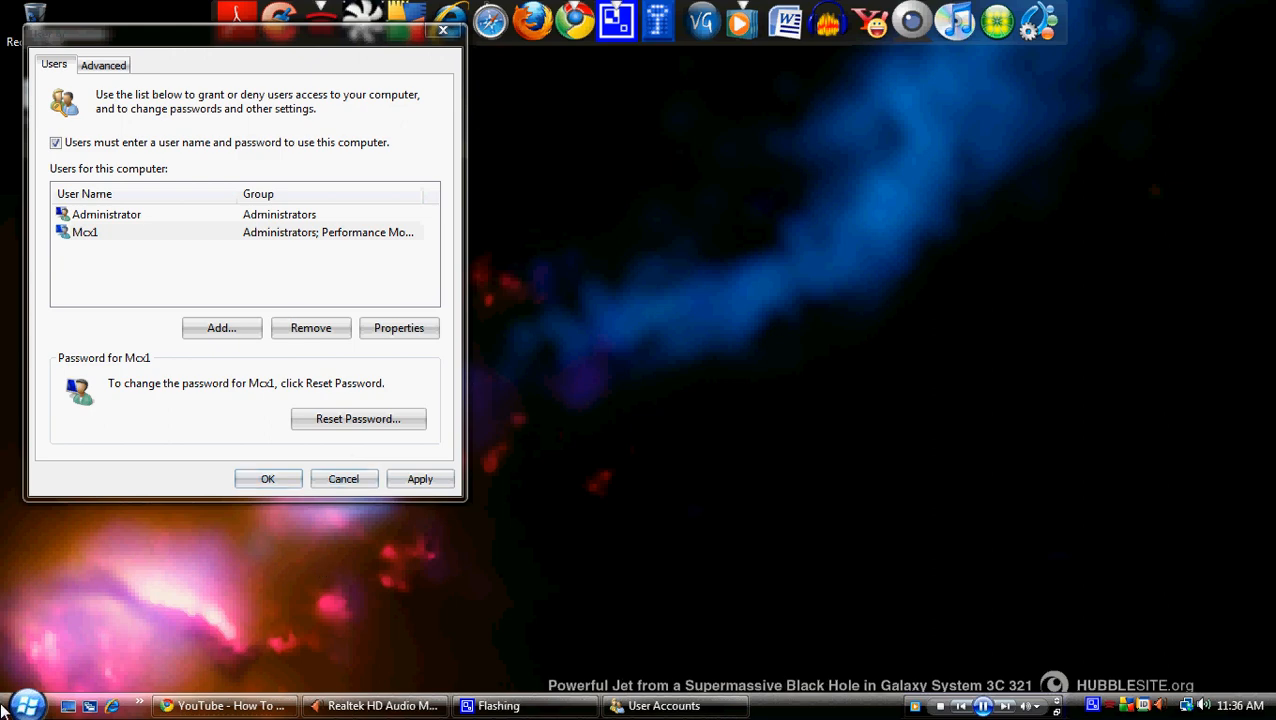
pyautogui.moveTo(175, 178)
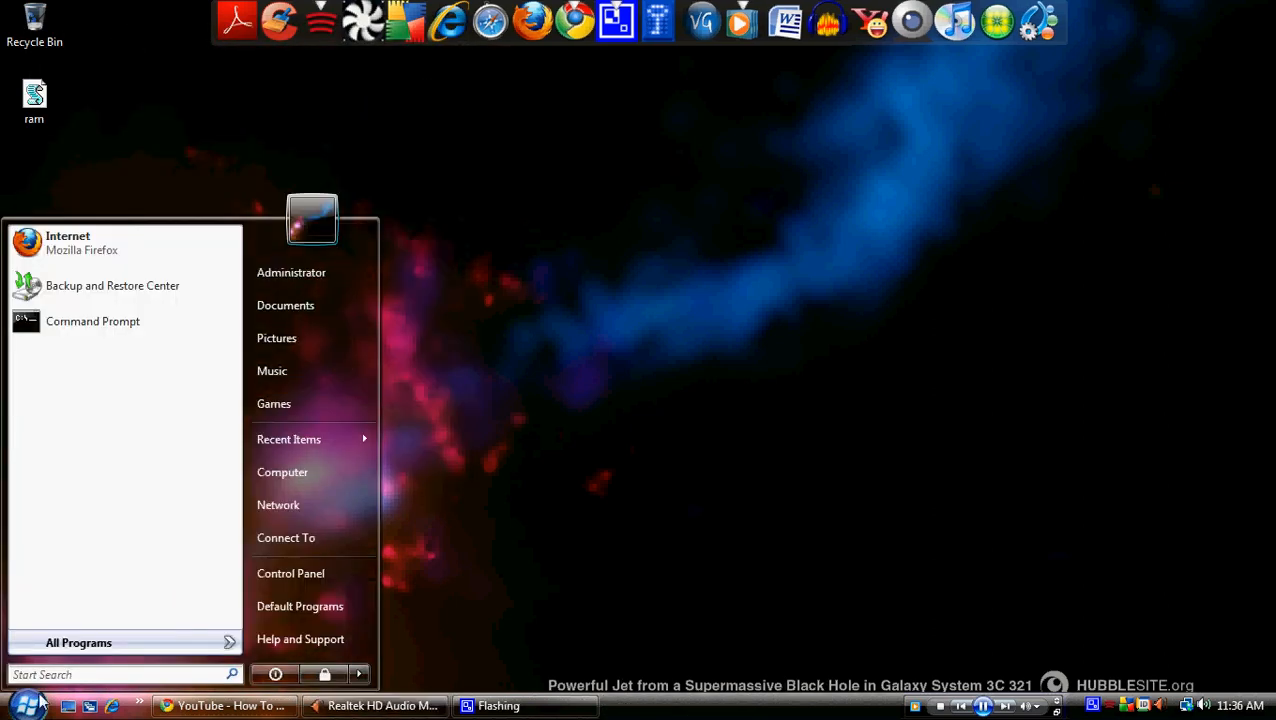
pyautogui.moveTo(305, 606)
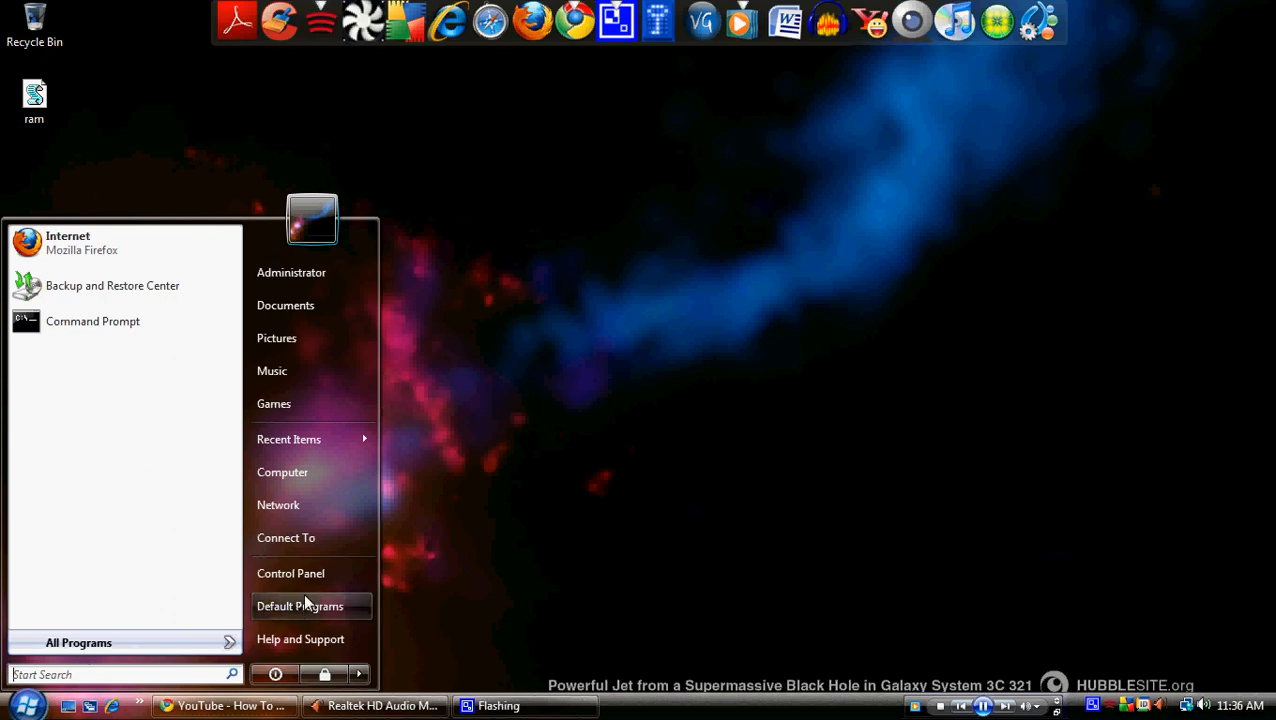
# Review User Accounts in Control Panel, return to Control Panel Home, and close it.
pyautogui.click(291, 573)
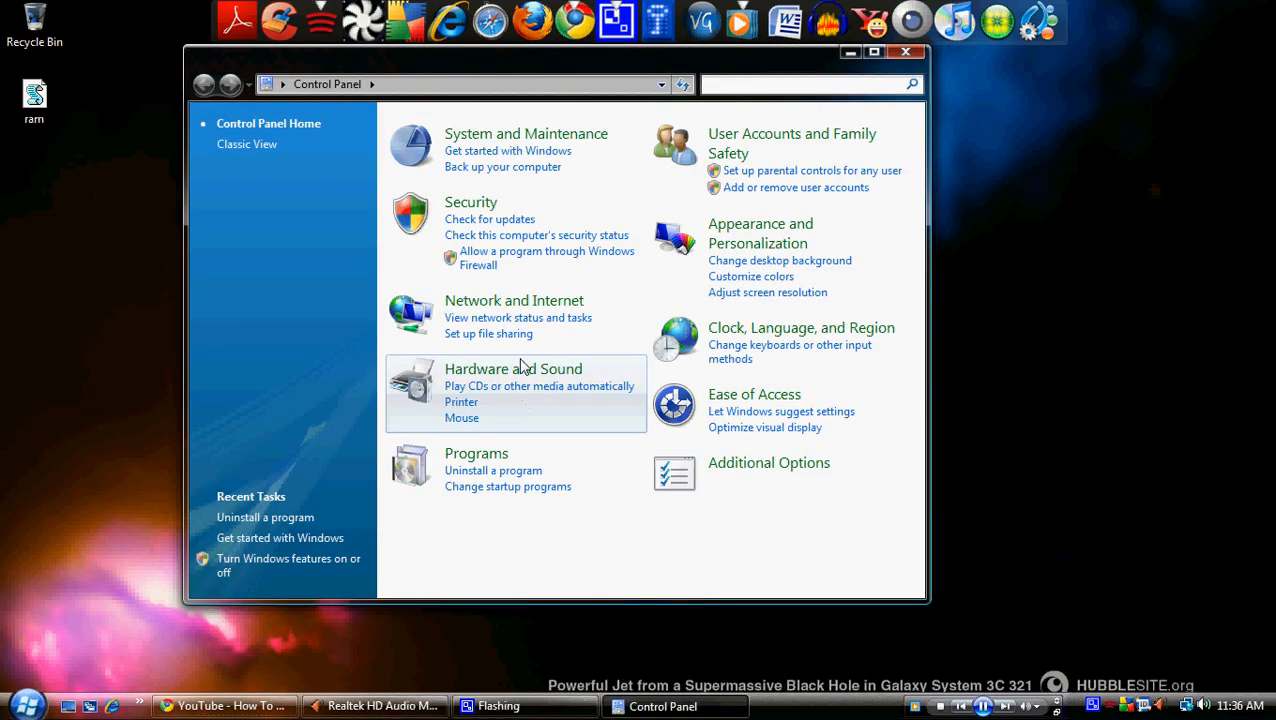
pyautogui.moveTo(538, 220)
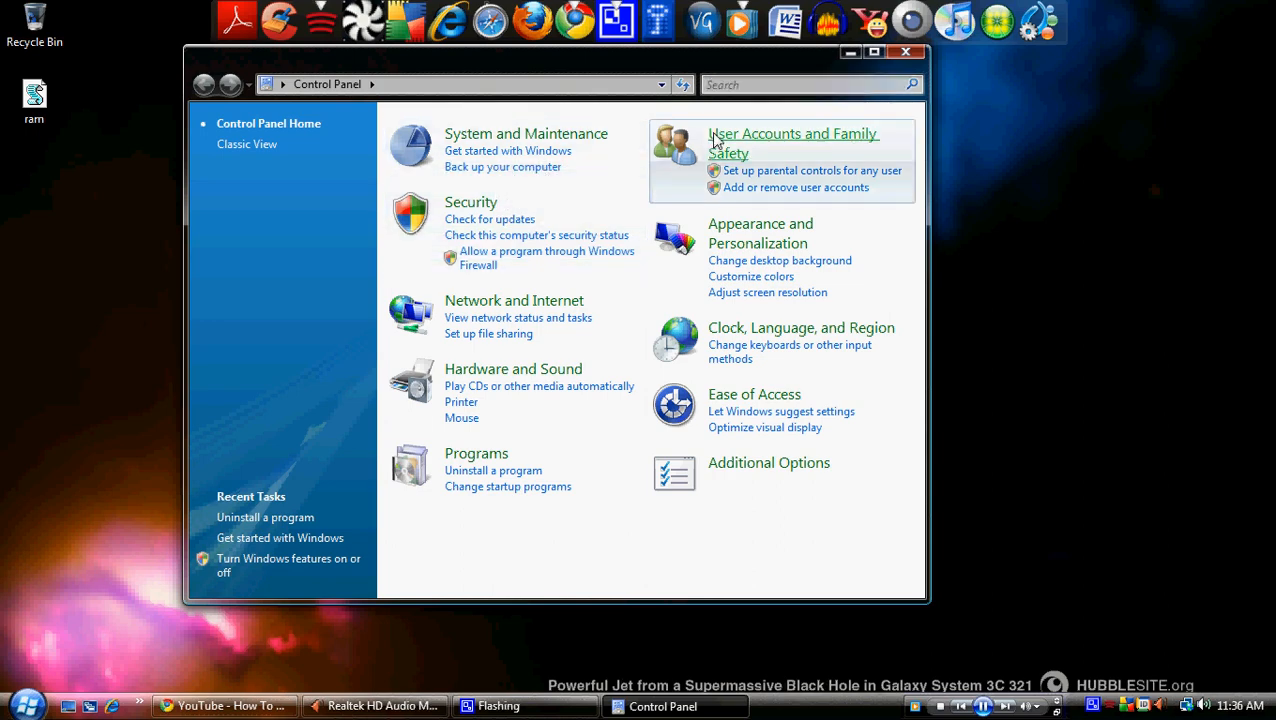
pyautogui.click(792, 142)
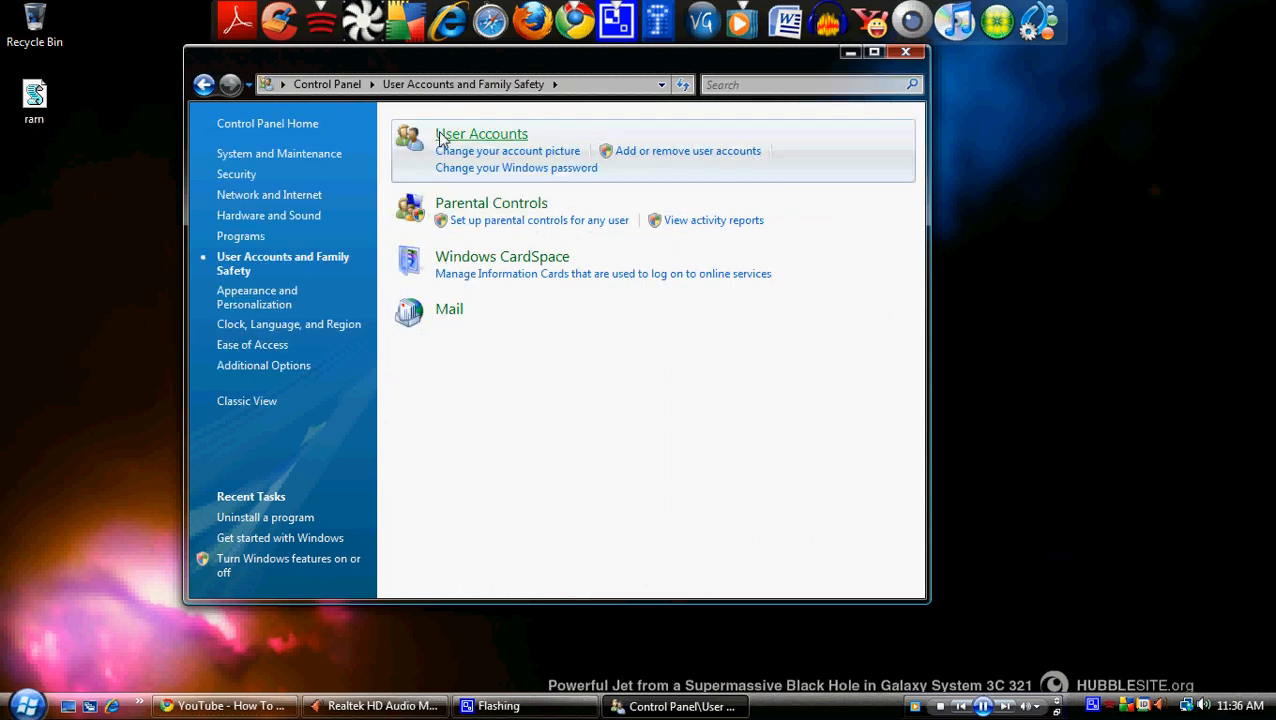
pyautogui.click(481, 133)
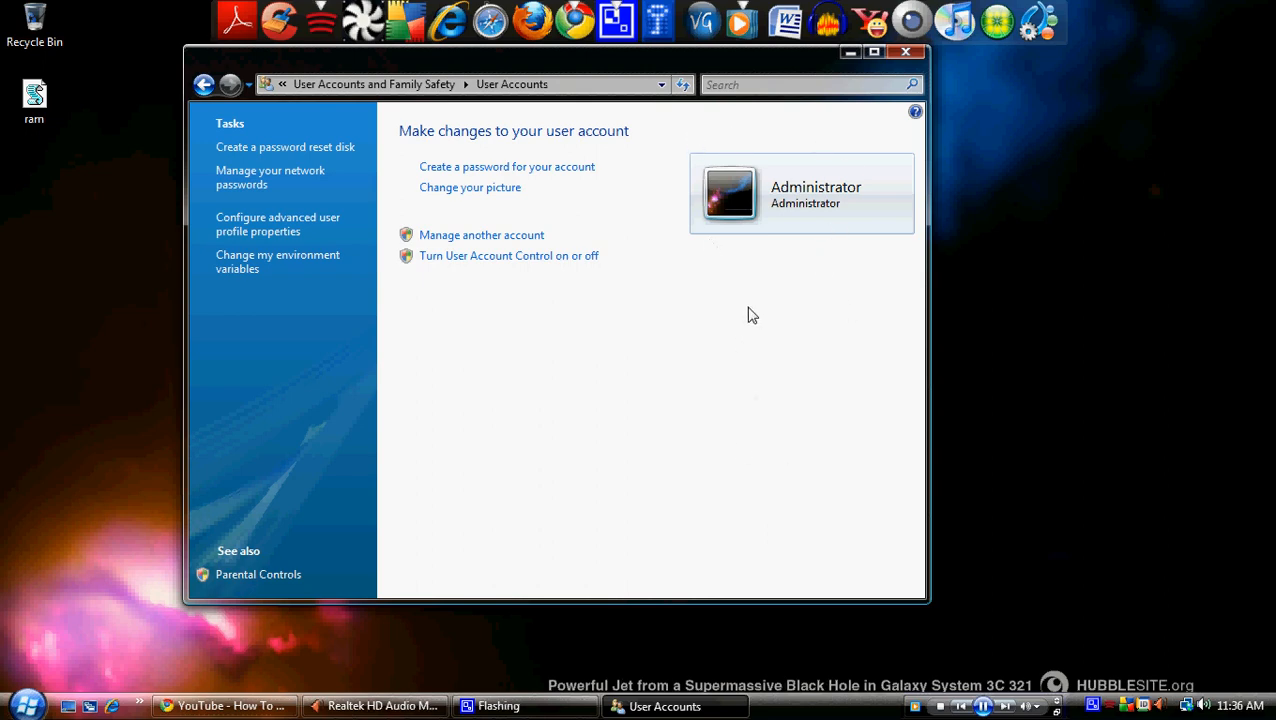
pyautogui.moveTo(793, 301)
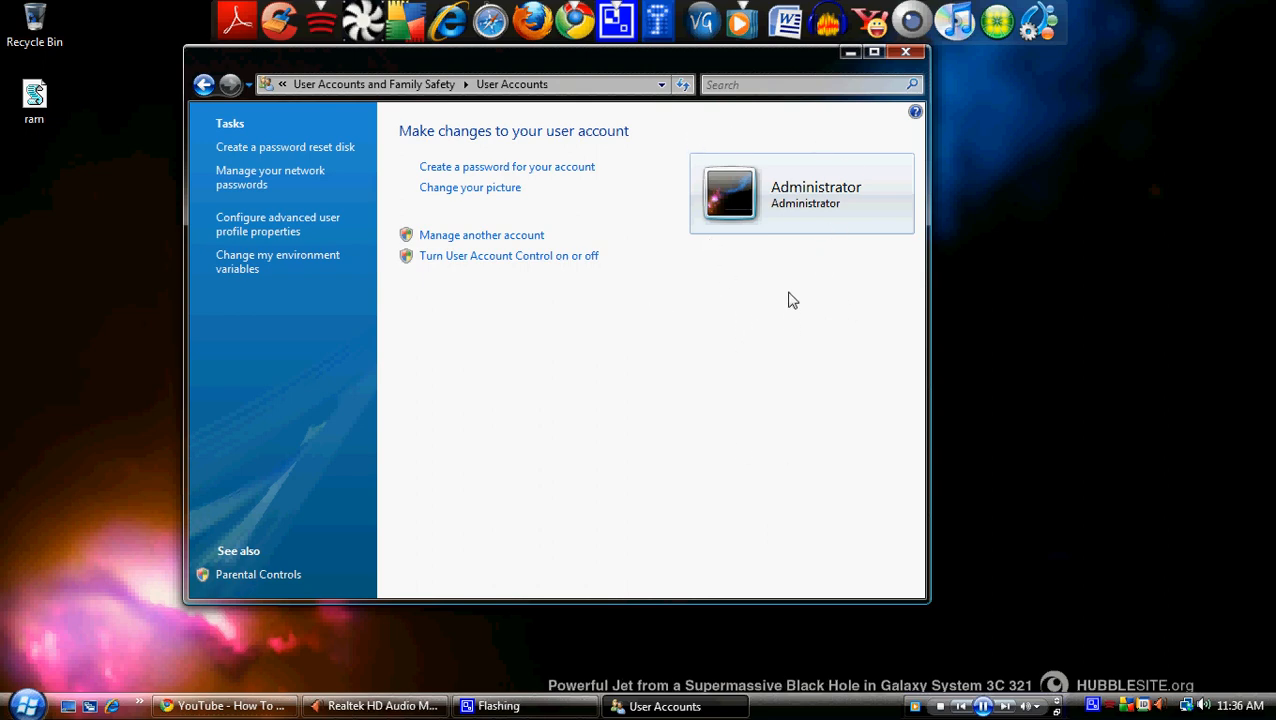
pyautogui.moveTo(748, 289)
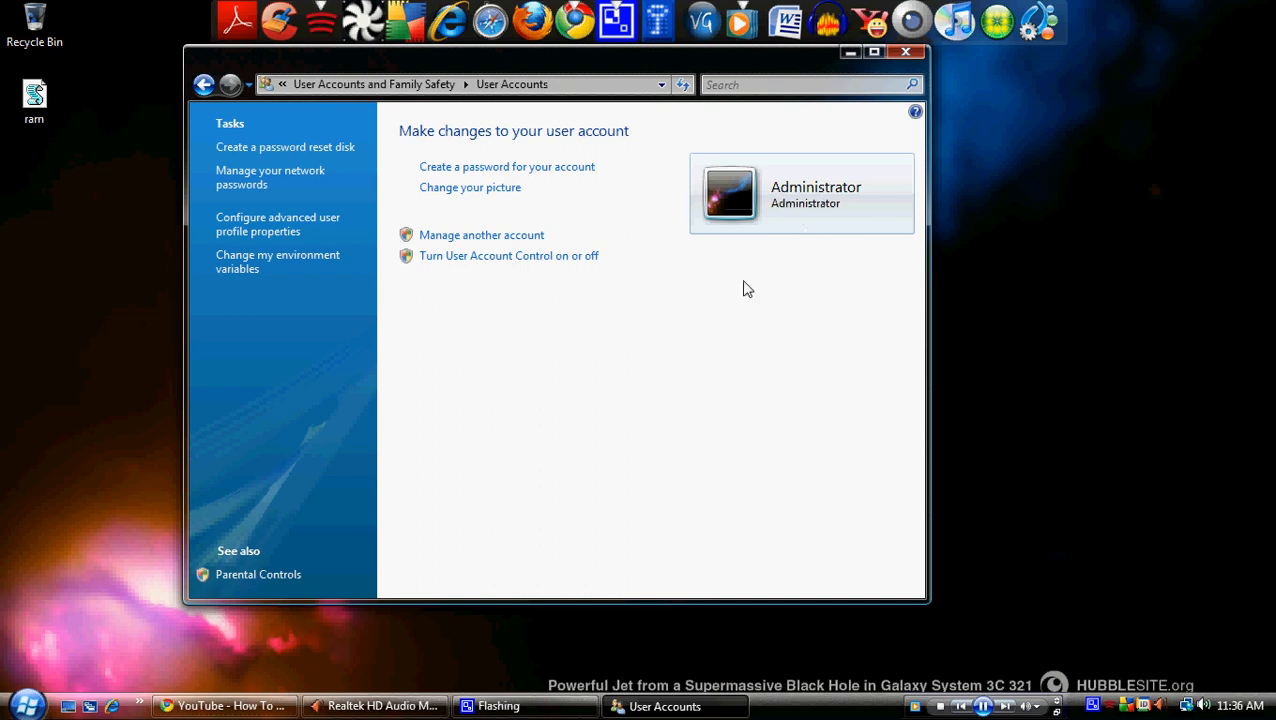
pyautogui.moveTo(743, 607)
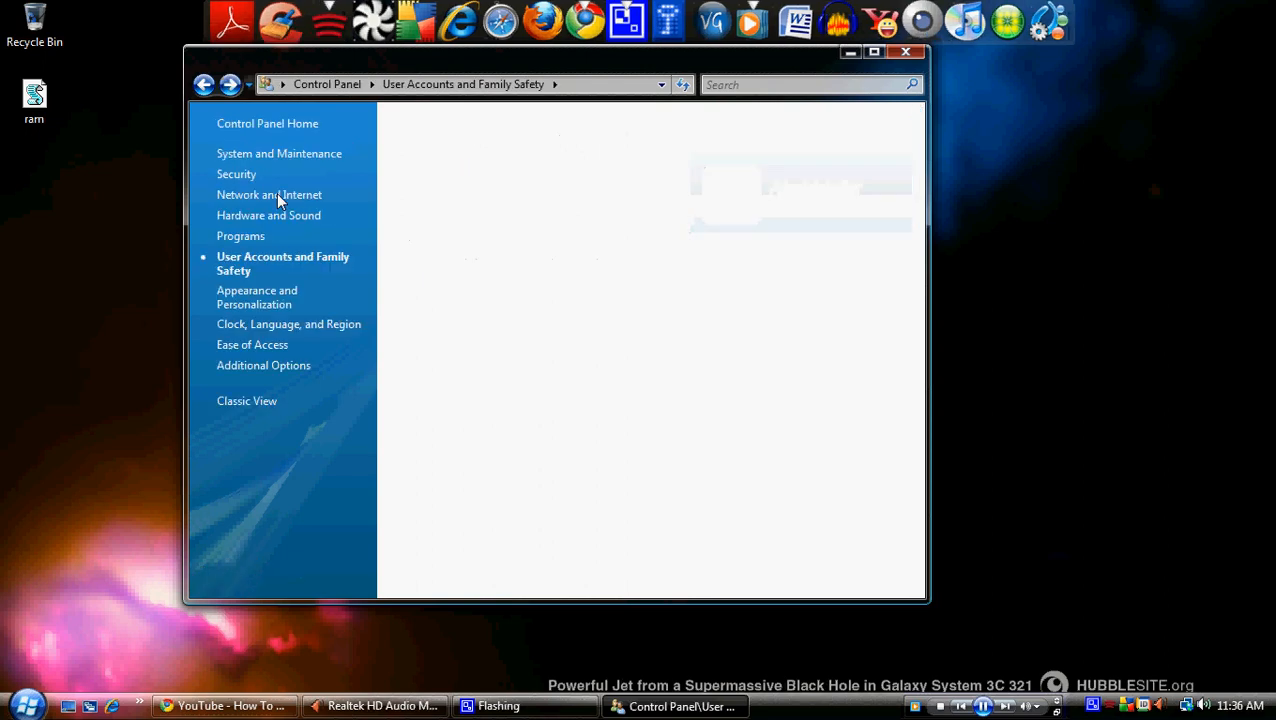
pyautogui.click(204, 84)
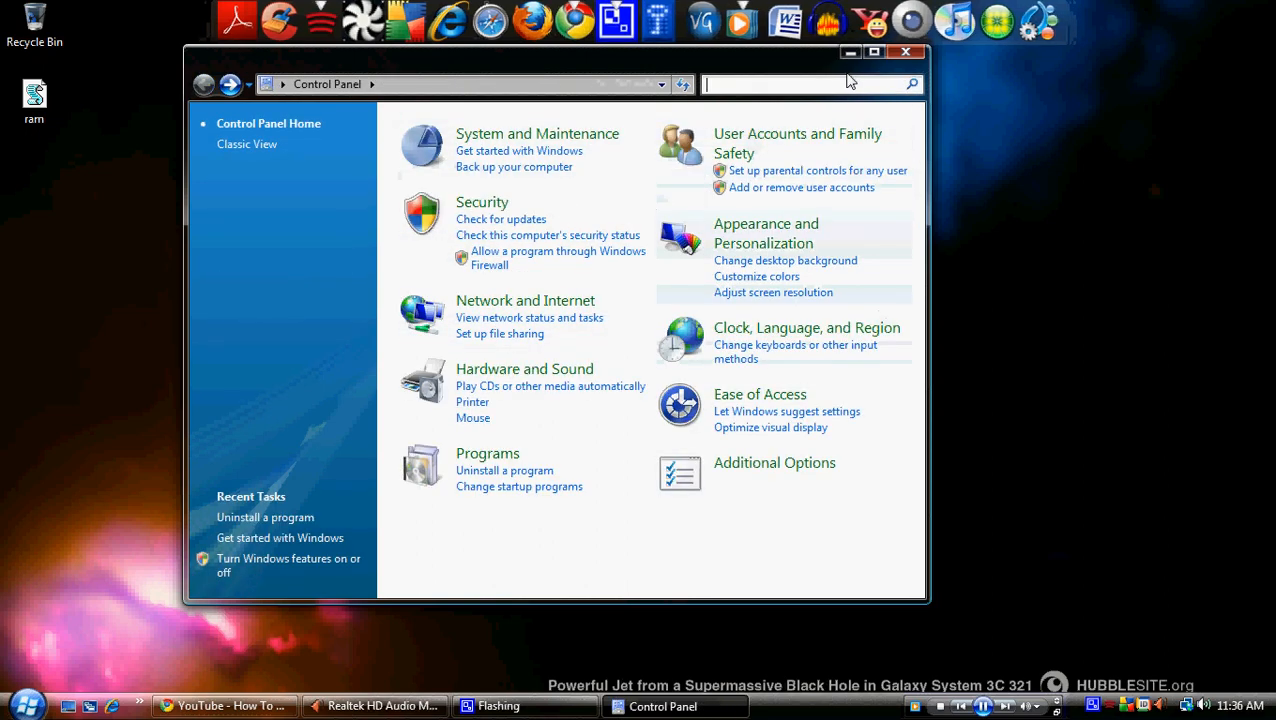
pyautogui.click(906, 51)
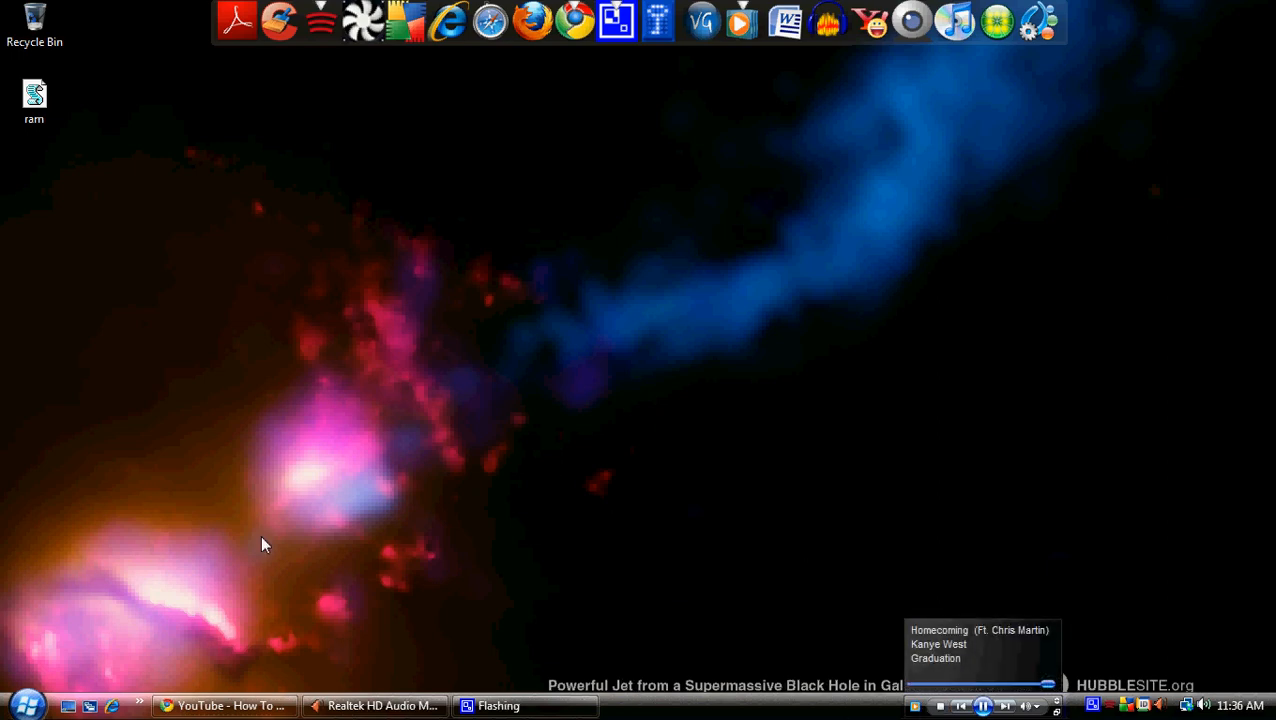
pyautogui.click(27, 706)
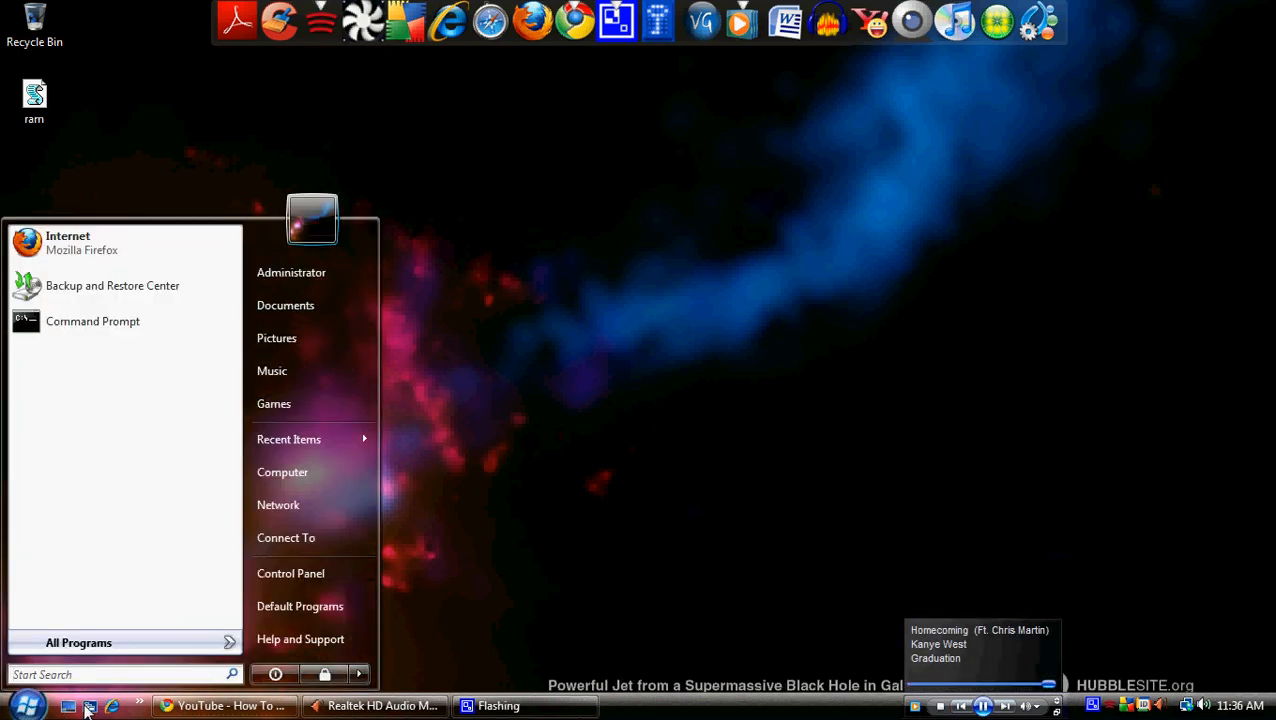
pyautogui.rightClick(92, 321)
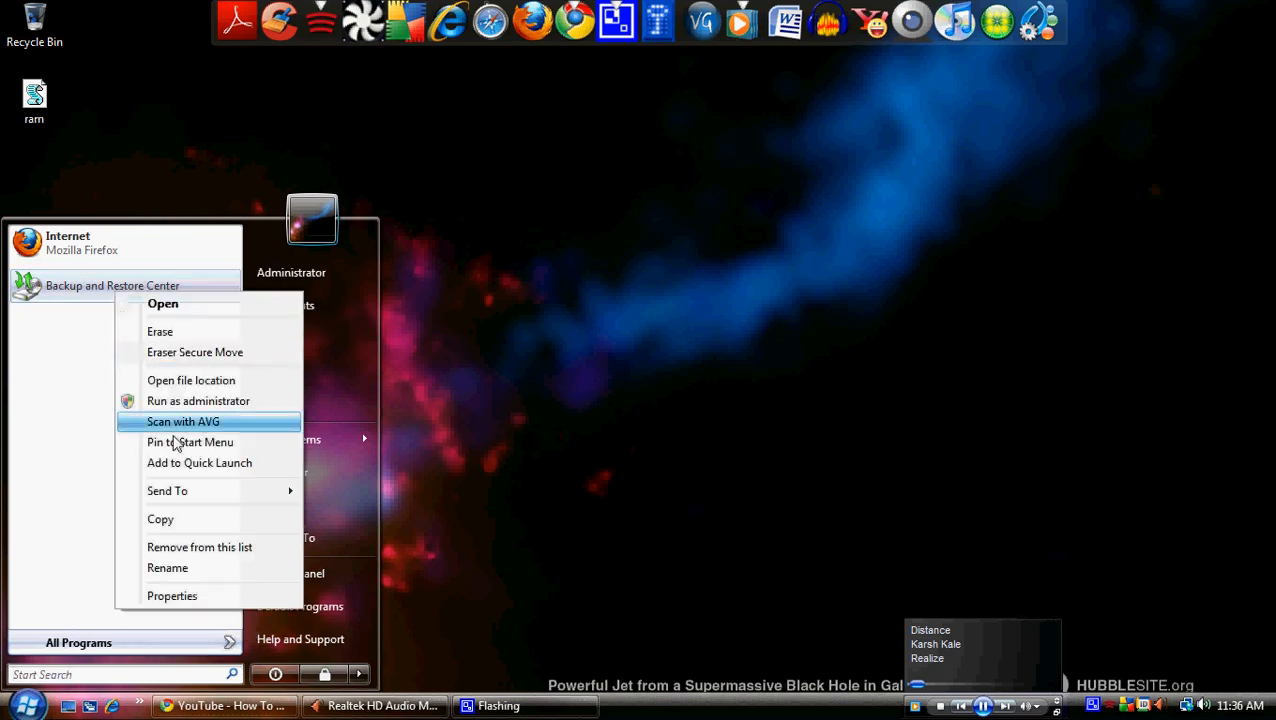
pyautogui.click(673, 443)
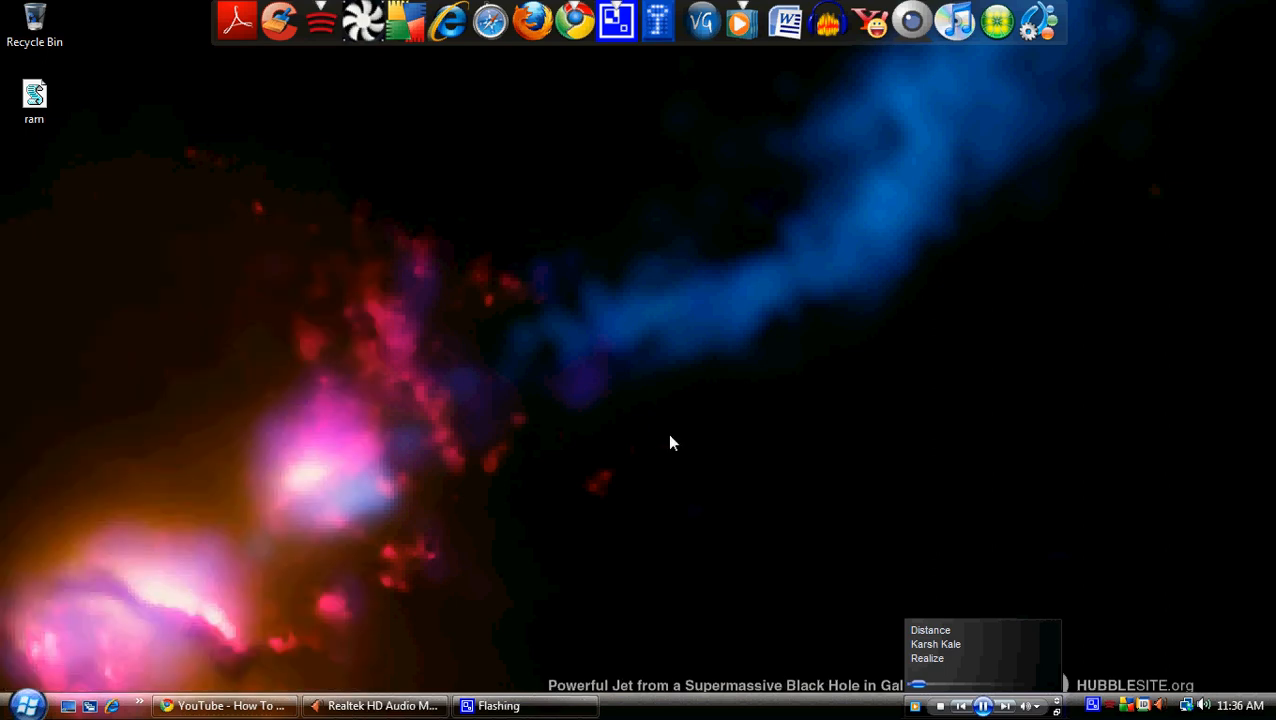